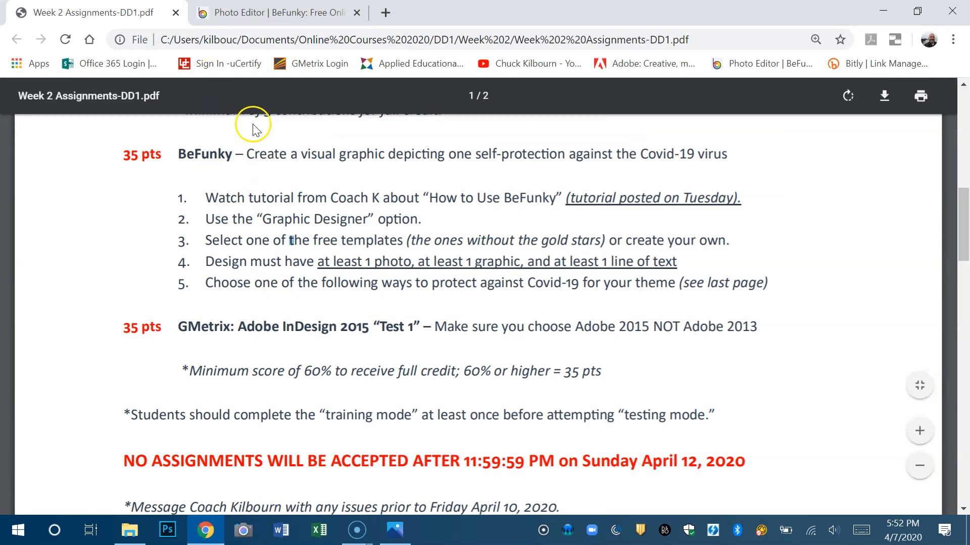
pyautogui.moveTo(311, 202)
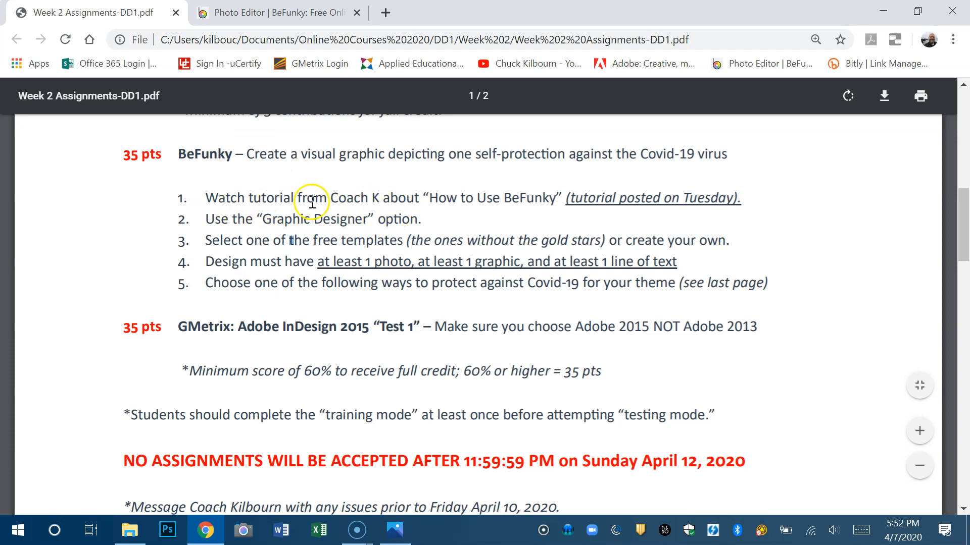
pyautogui.moveTo(287, 224)
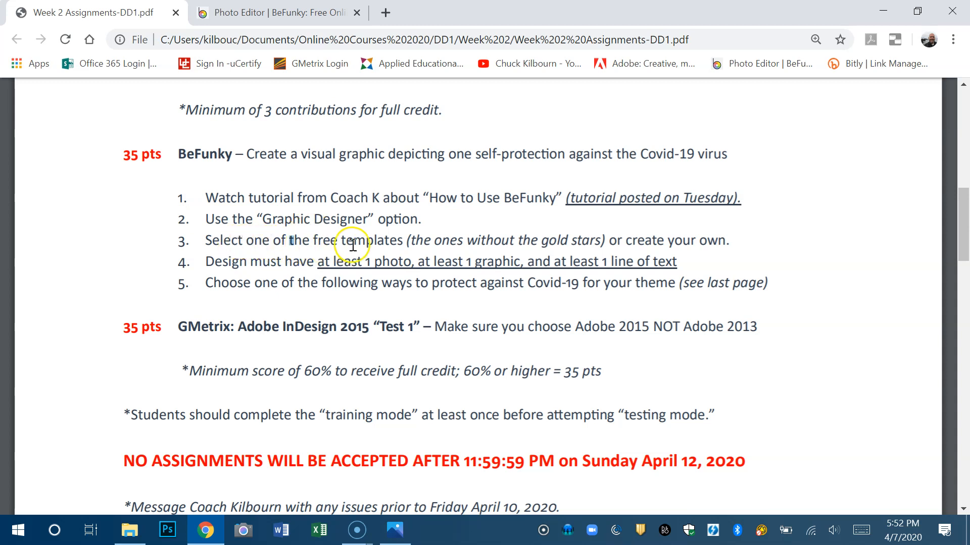
pyautogui.moveTo(422, 251)
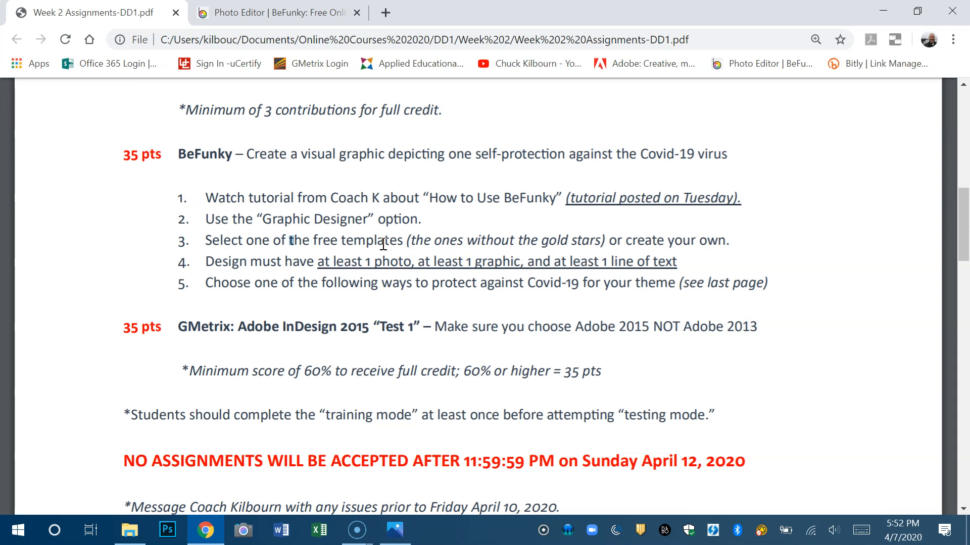
pyautogui.moveTo(440, 243)
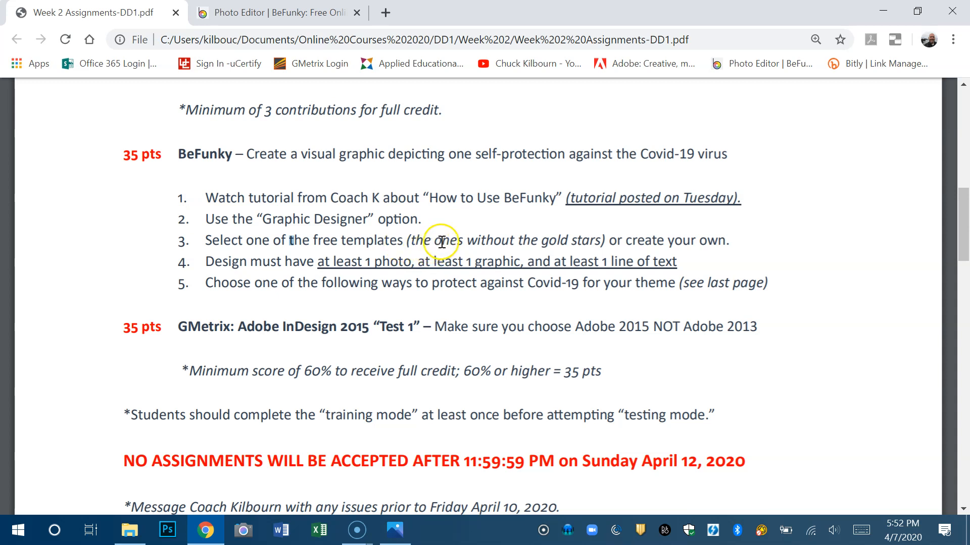
pyautogui.moveTo(512, 240)
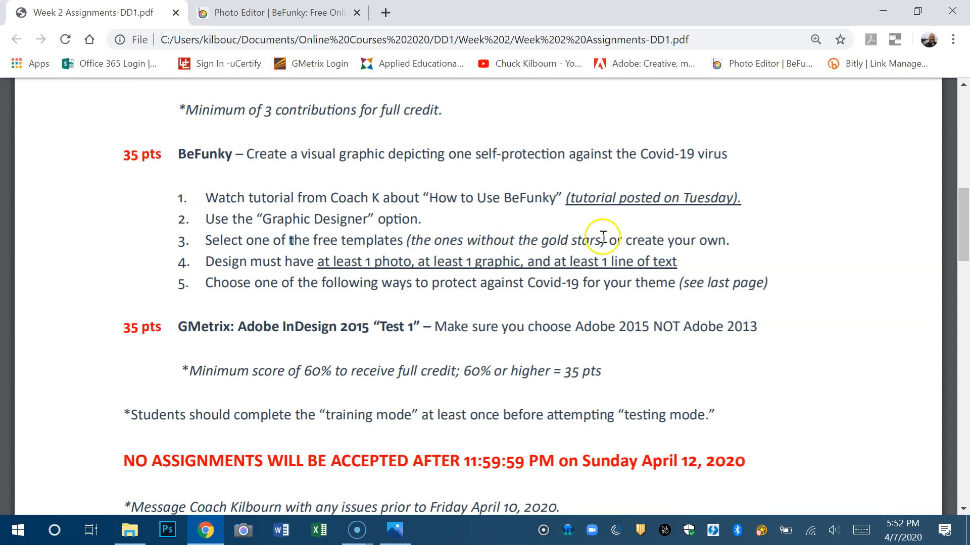
pyautogui.moveTo(663, 246)
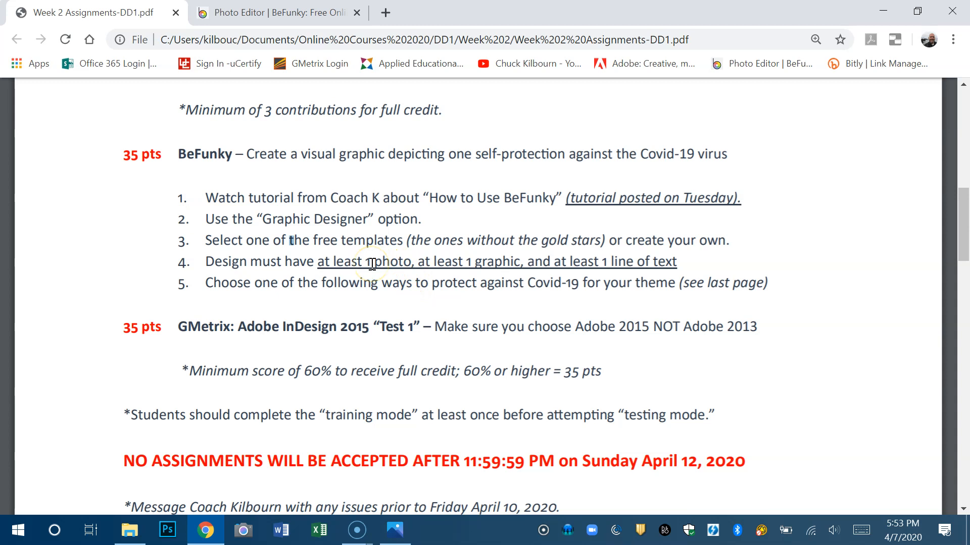
pyautogui.moveTo(479, 269)
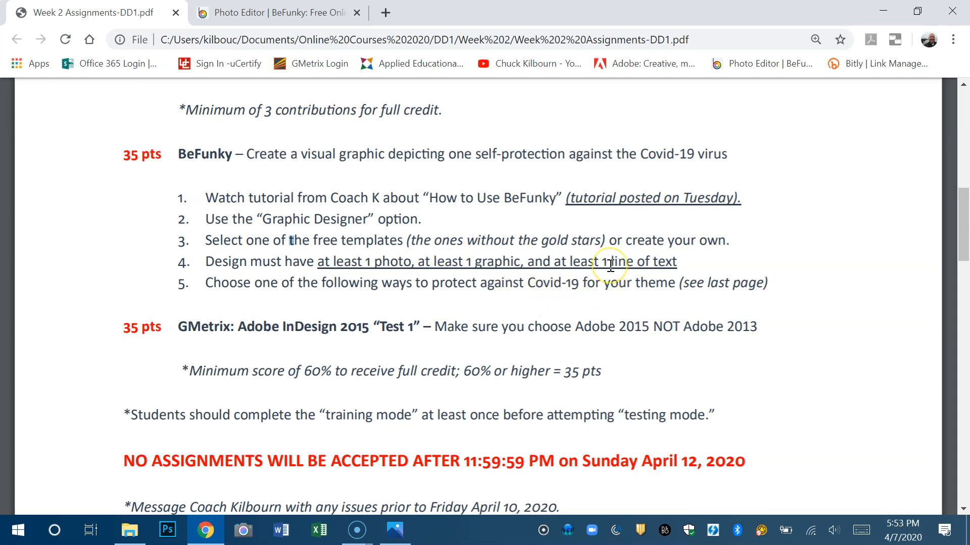
pyautogui.moveTo(544, 273)
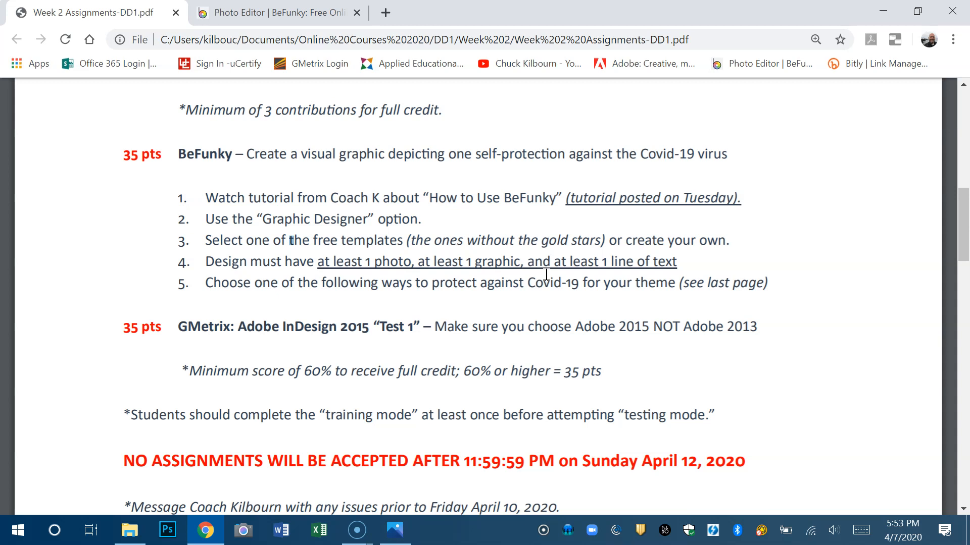
pyautogui.moveTo(556, 264)
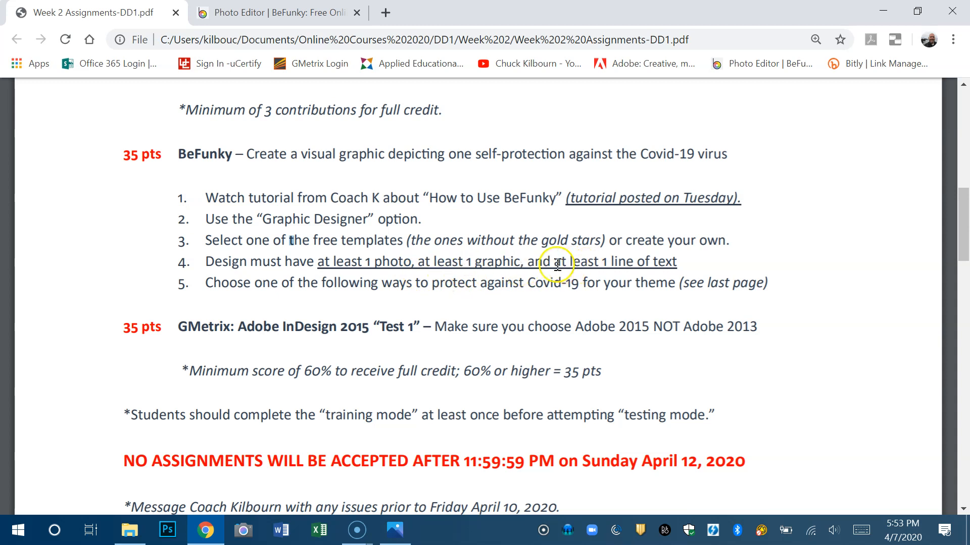
pyautogui.moveTo(488, 271)
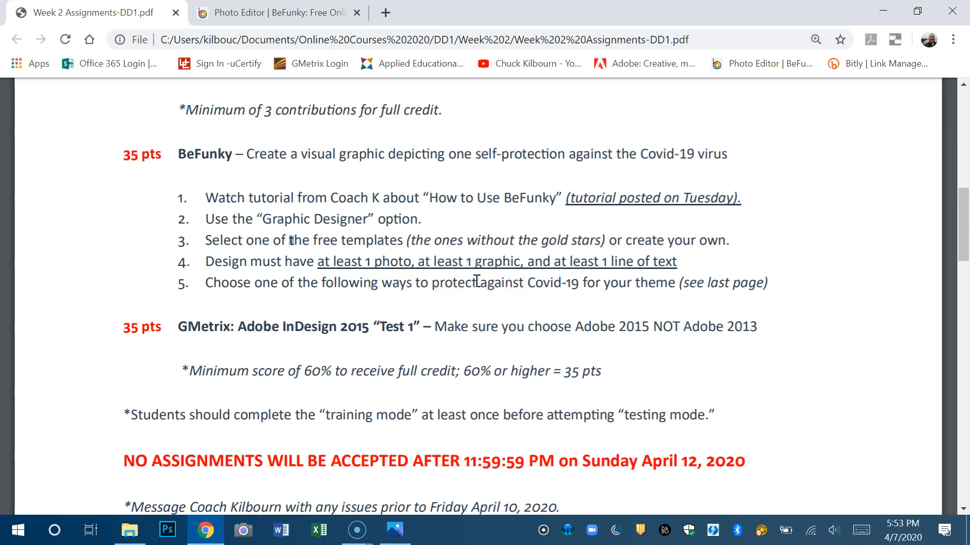
# - Scroll to the PDF's last-page DO THE FIVE list, then switch to the BeFunky website
pyautogui.scroll(-3)
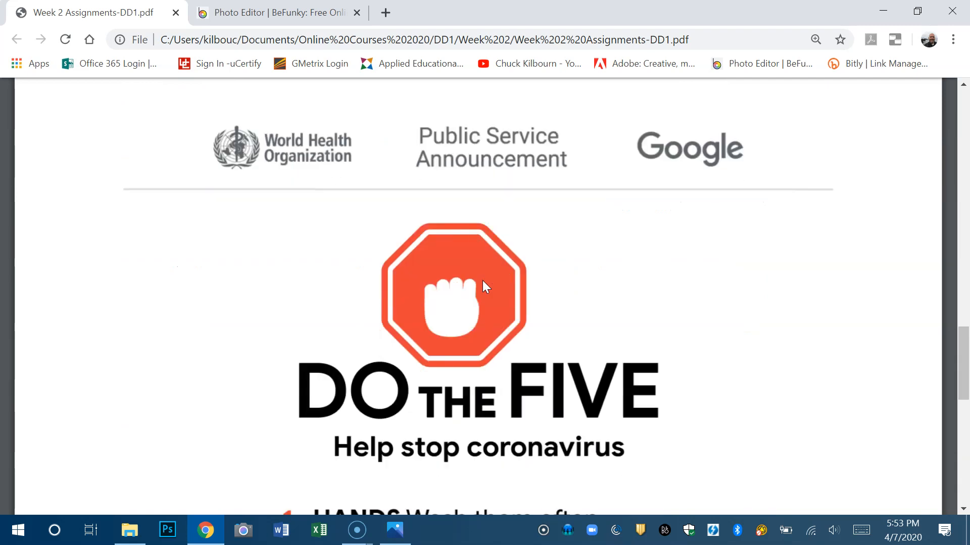
pyautogui.scroll(-3)
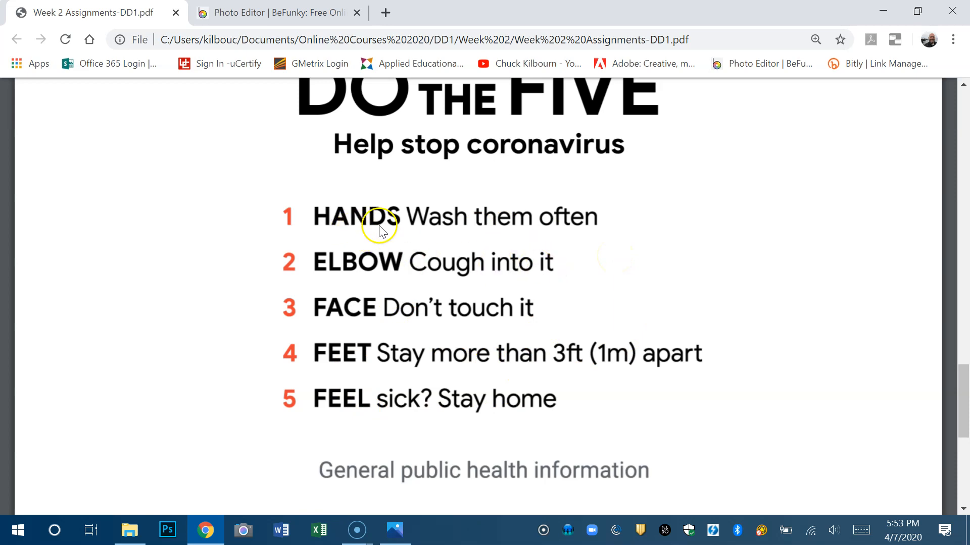
pyautogui.click(394, 530)
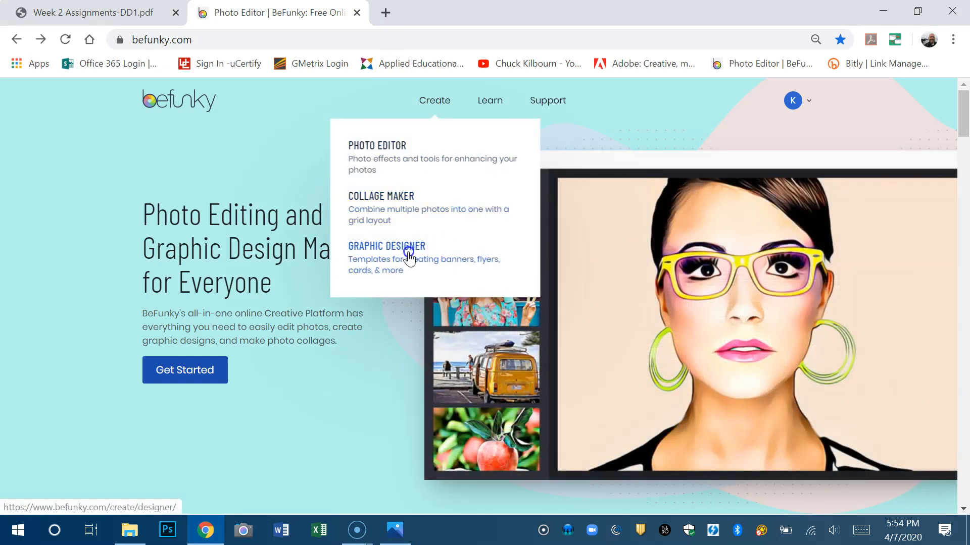
# - Start a Graphic Designer project, browse all templates, and preview the BE MERRY grid collage card
pyautogui.click(386, 246)
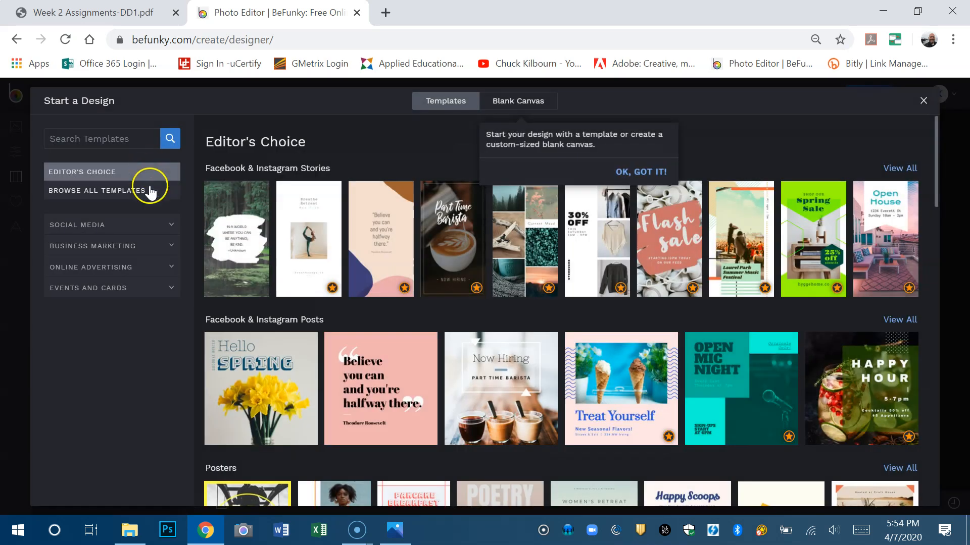
pyautogui.click(96, 190)
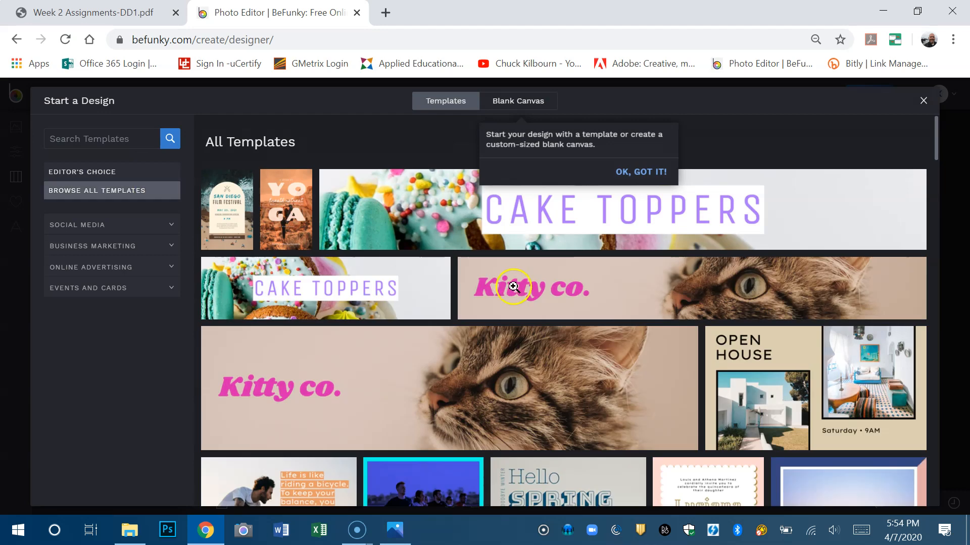
pyautogui.scroll(-3)
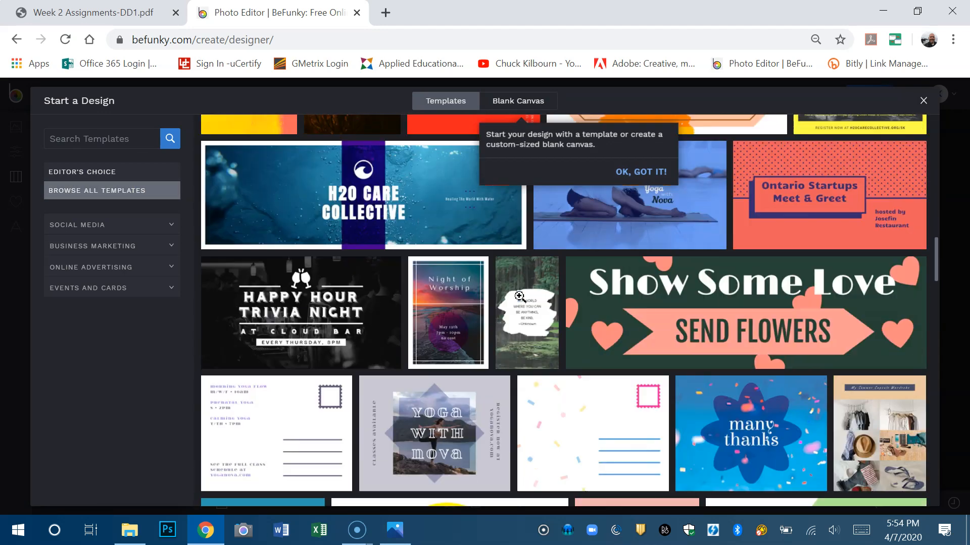
pyautogui.scroll(-3)
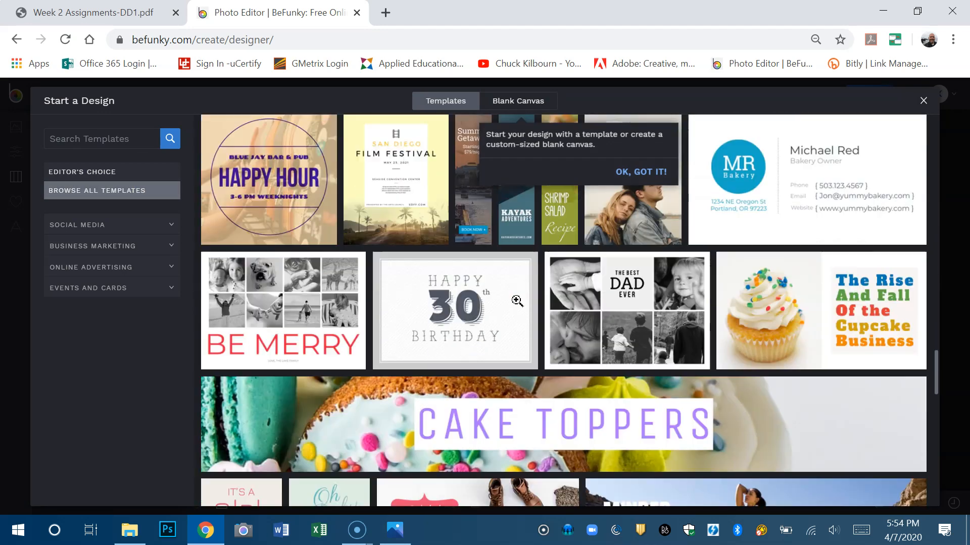
pyautogui.click(283, 312)
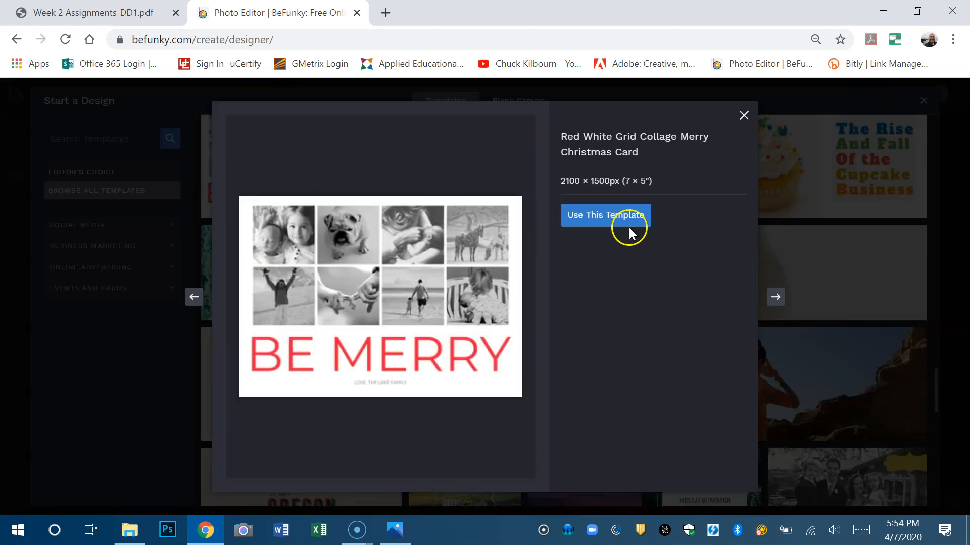
# - Open the BE MERRY template, remove the horse photo, and move mother-and-baby and beach photos into the top row
pyautogui.click(605, 215)
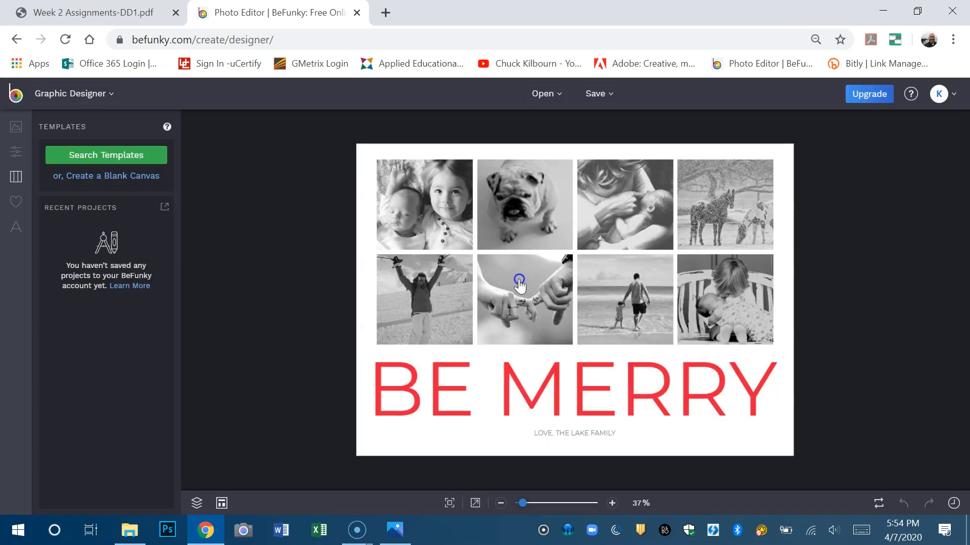
pyautogui.click(424, 298)
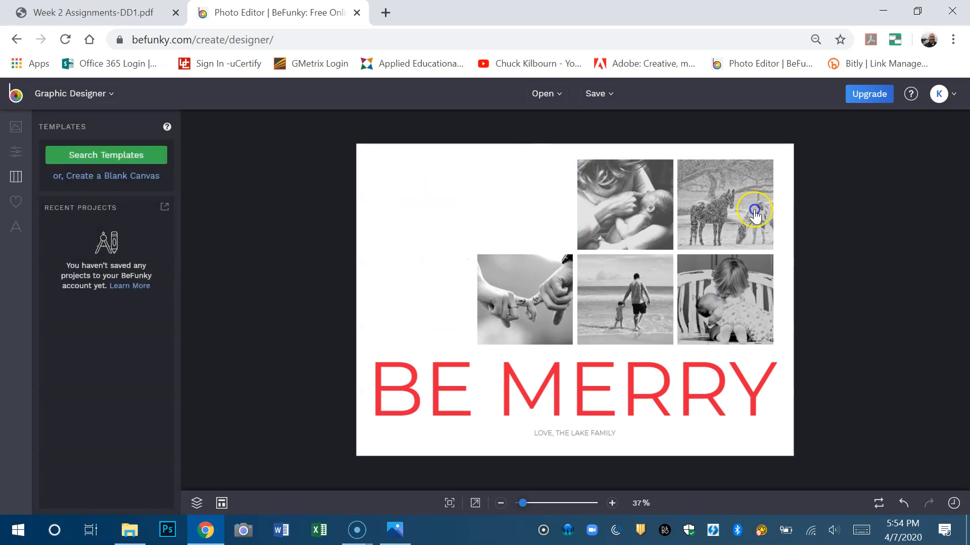
pyautogui.click(754, 209)
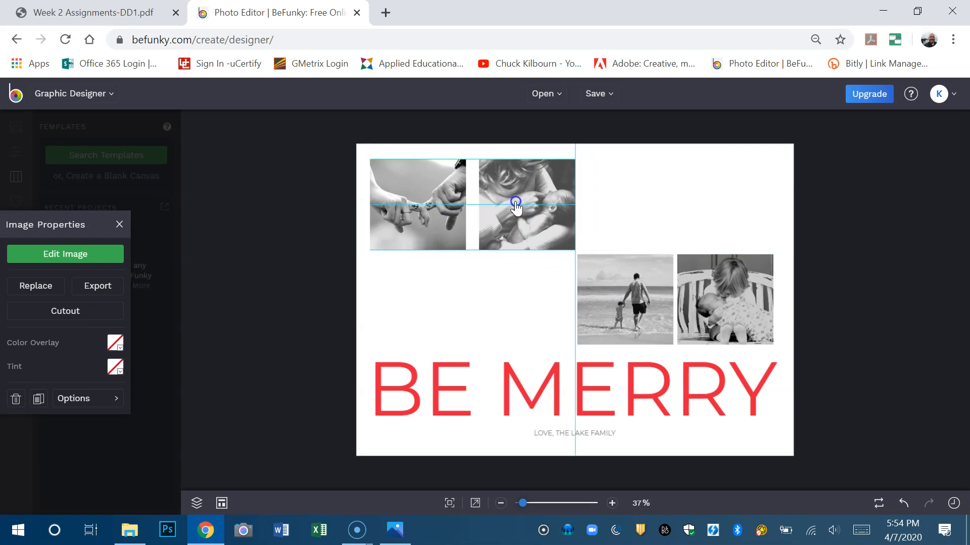
pyautogui.moveTo(516, 204); pyautogui.dragTo(625, 241)
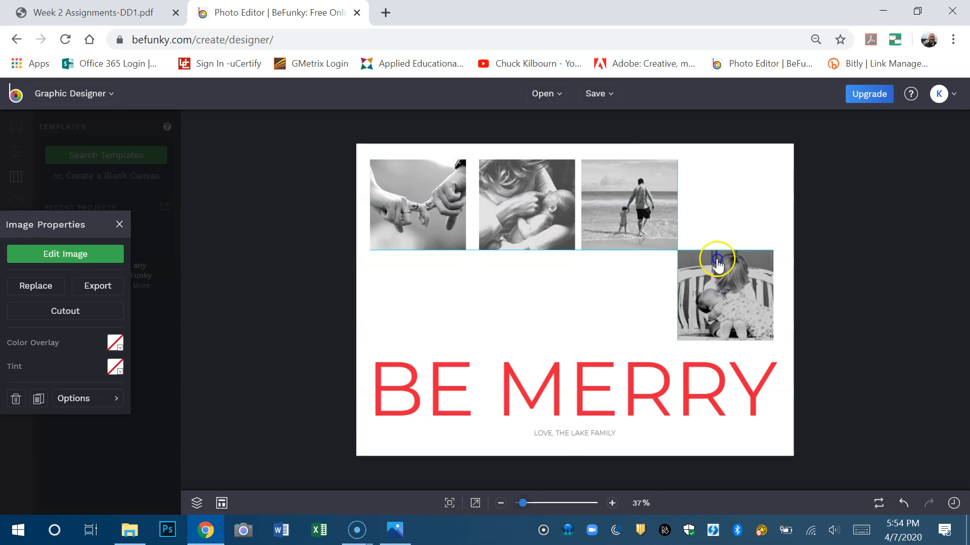
pyautogui.moveTo(717, 260); pyautogui.dragTo(733, 204)
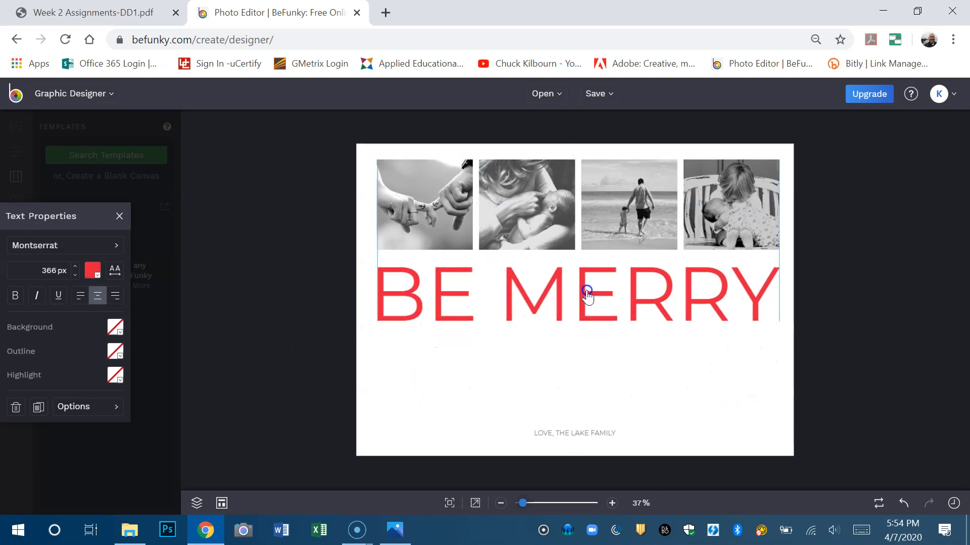
# - Edit the big red BE MERRY title so it reads HANDS
pyautogui.click(587, 296)
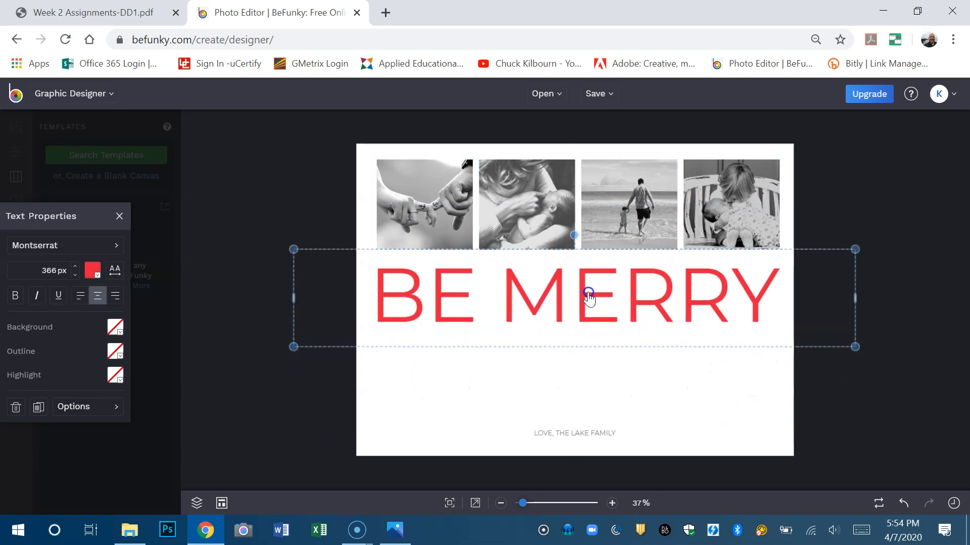
pyautogui.doubleClick(587, 297)
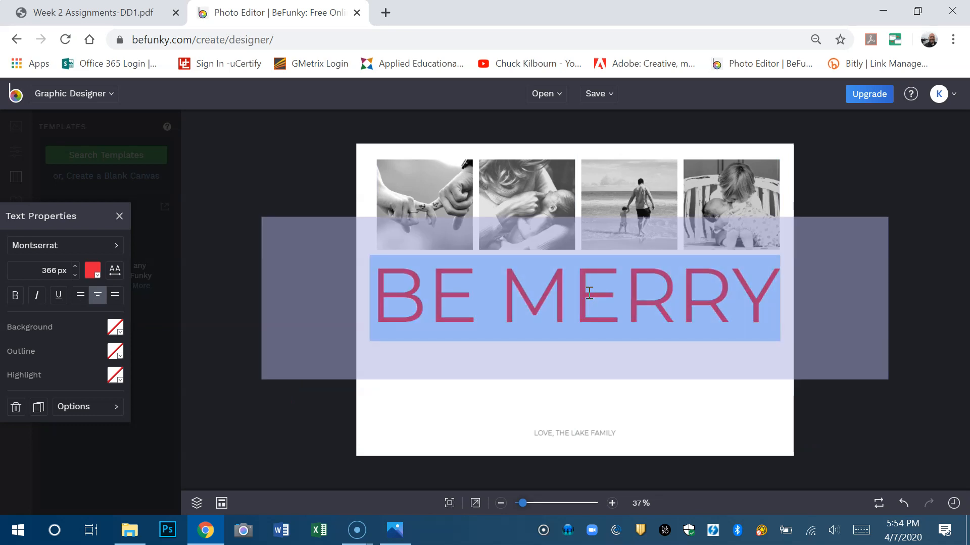
pyautogui.write('HANDS')
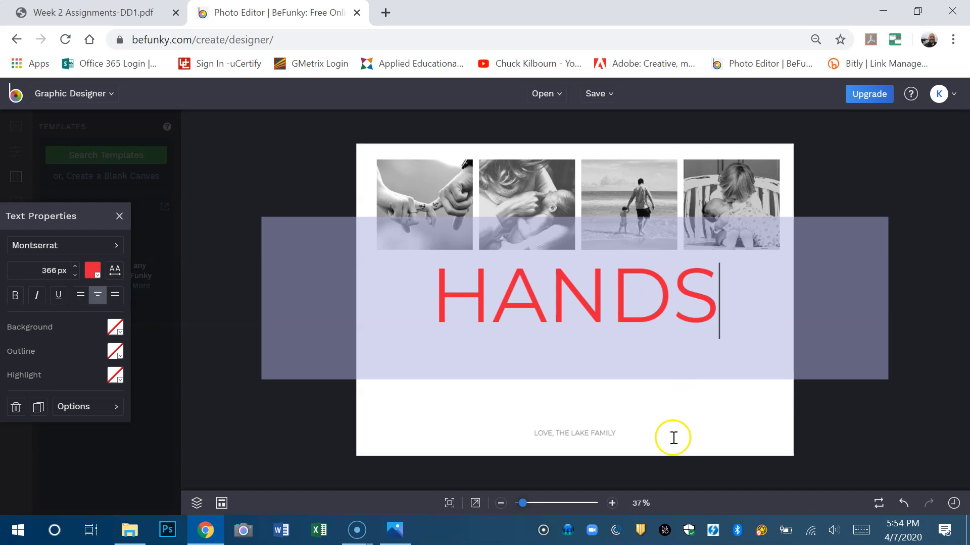
pyautogui.tripleClick(574, 297)
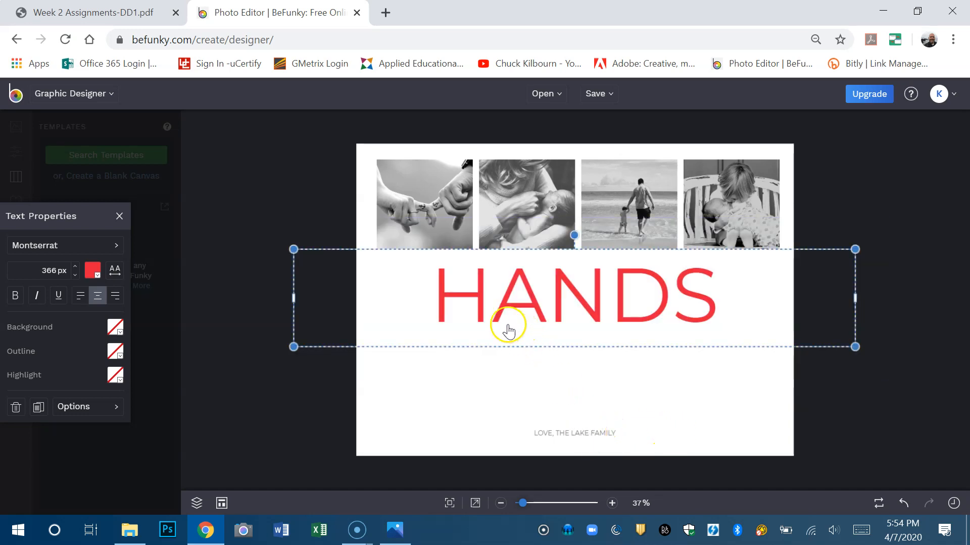
pyautogui.moveTo(39, 271)
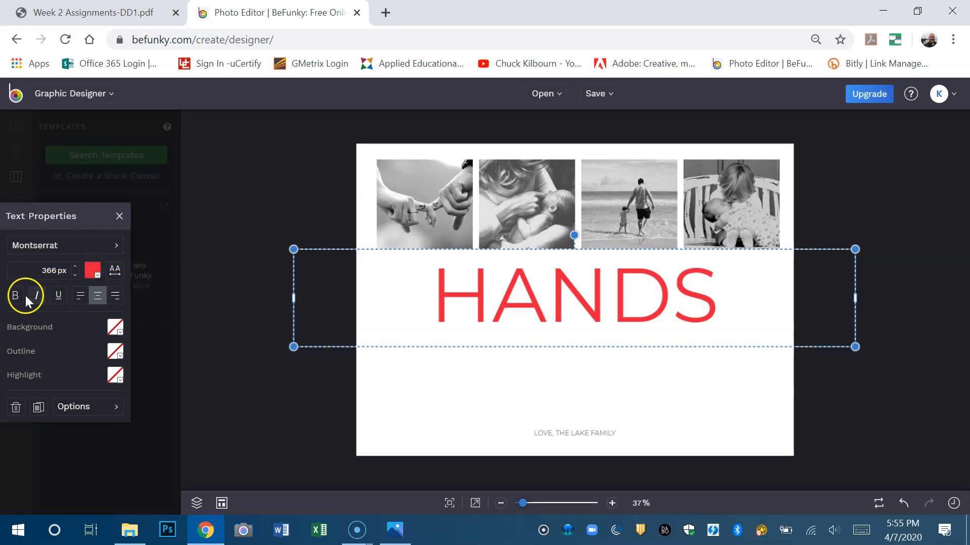
# - Make the HANDS title bold with a teal #00FFC2 background at reduced intensity
pyautogui.click(15, 295)
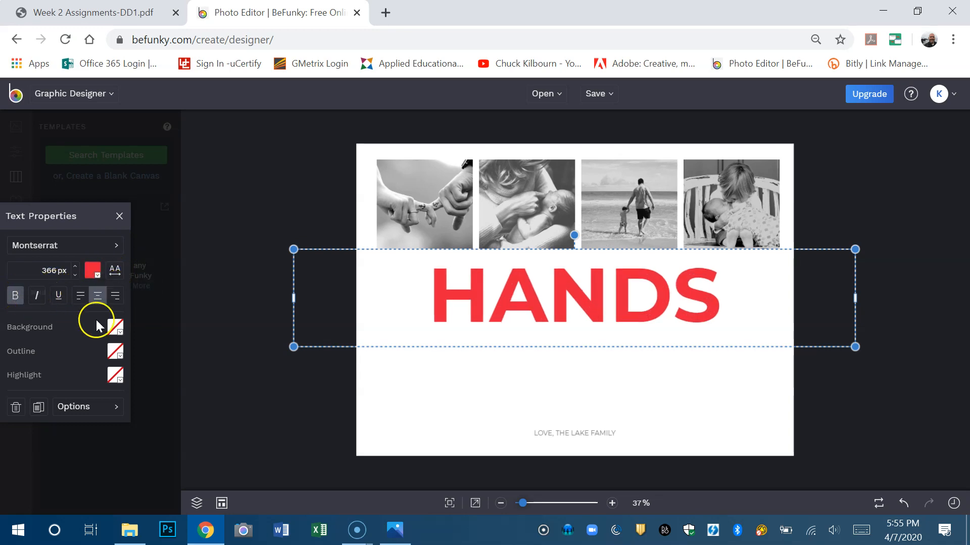
pyautogui.click(114, 326)
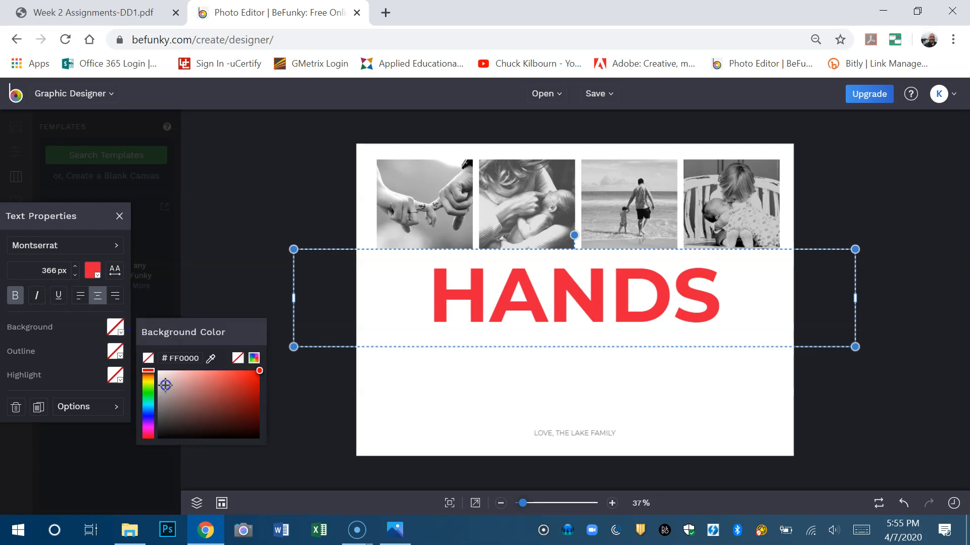
pyautogui.click(149, 402)
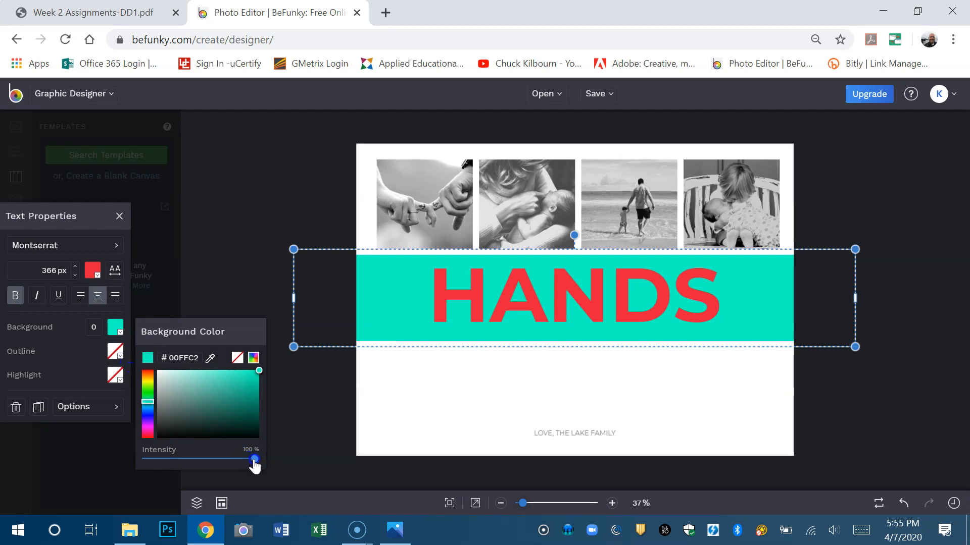
pyautogui.moveTo(254, 459); pyautogui.dragTo(226, 459)
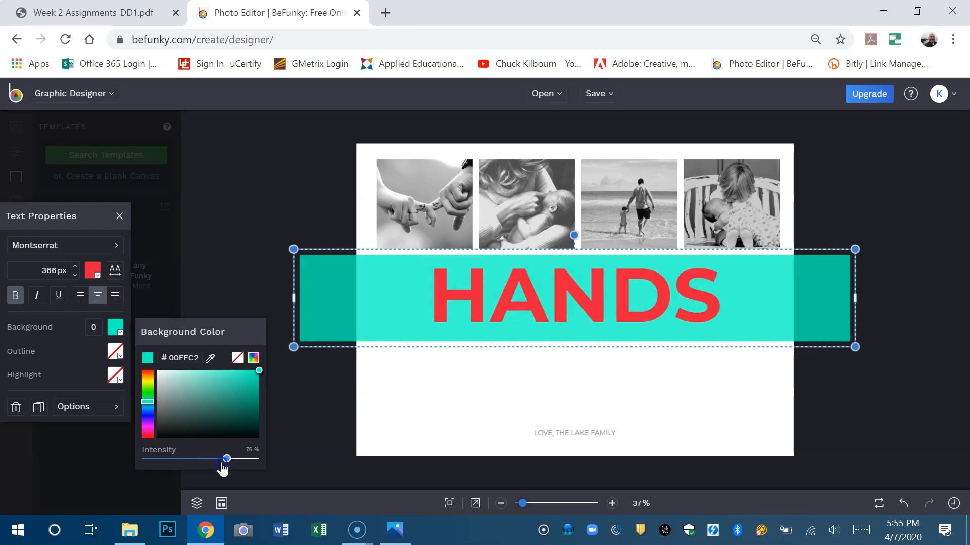
pyautogui.moveTo(227, 459); pyautogui.dragTo(223, 460)
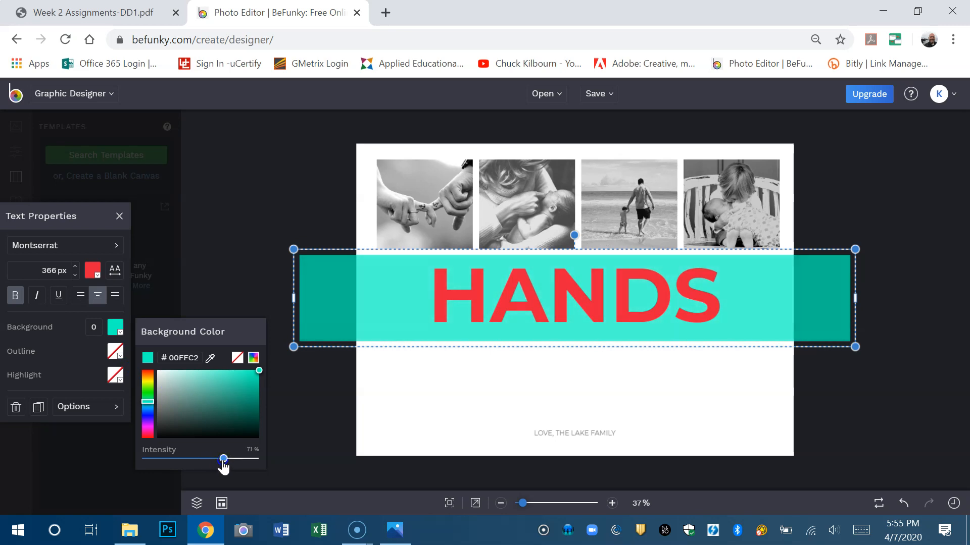
pyautogui.click(119, 215)
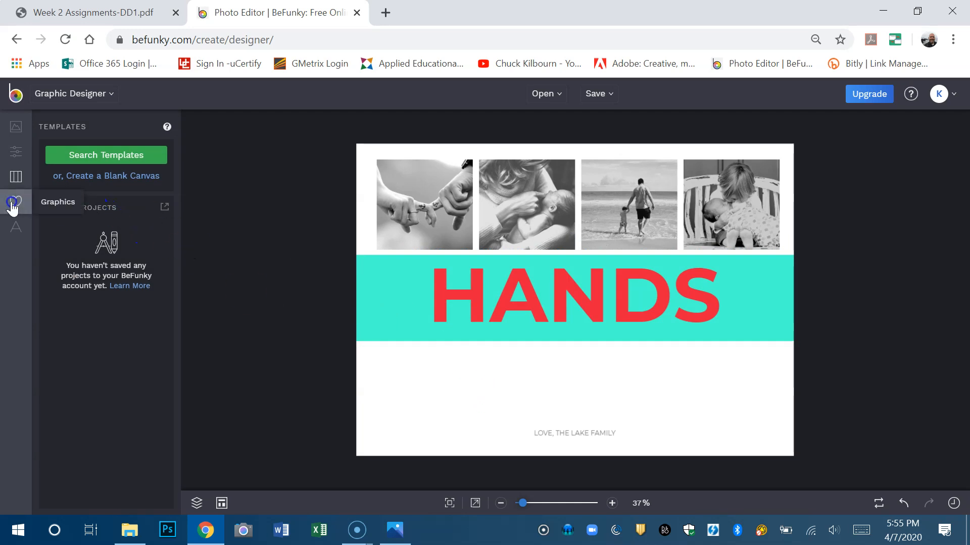
# - Add a star shape from Graphics and fill it red
pyautogui.click(16, 202)
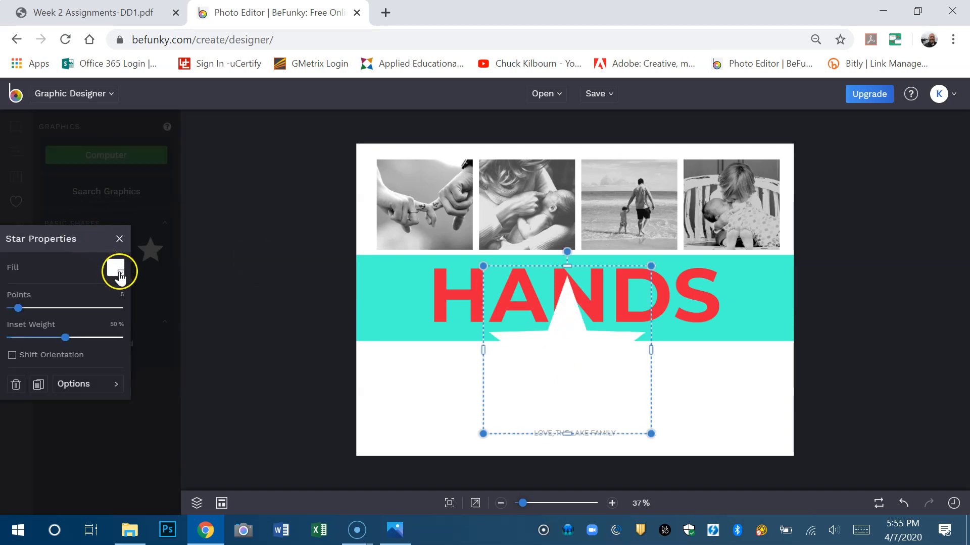
pyautogui.click(116, 271)
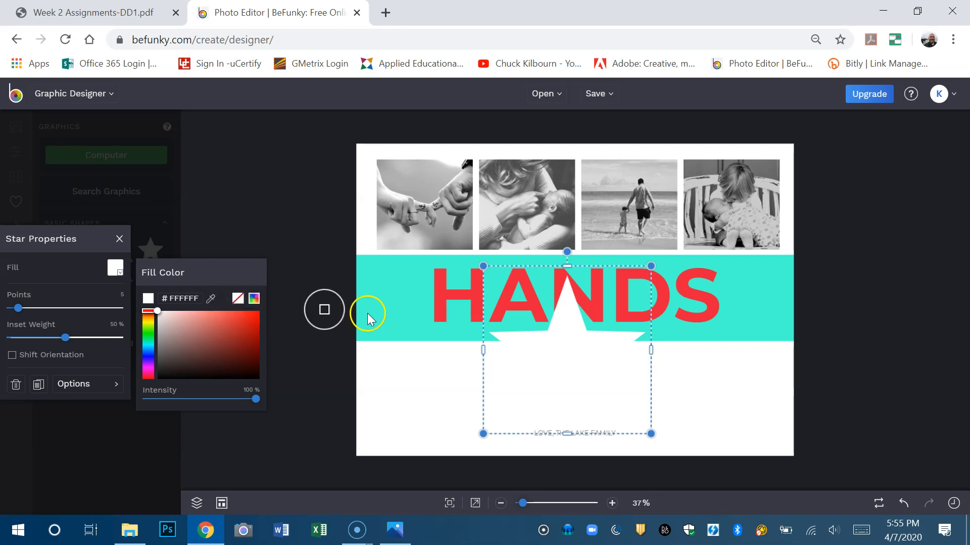
pyautogui.click(245, 317)
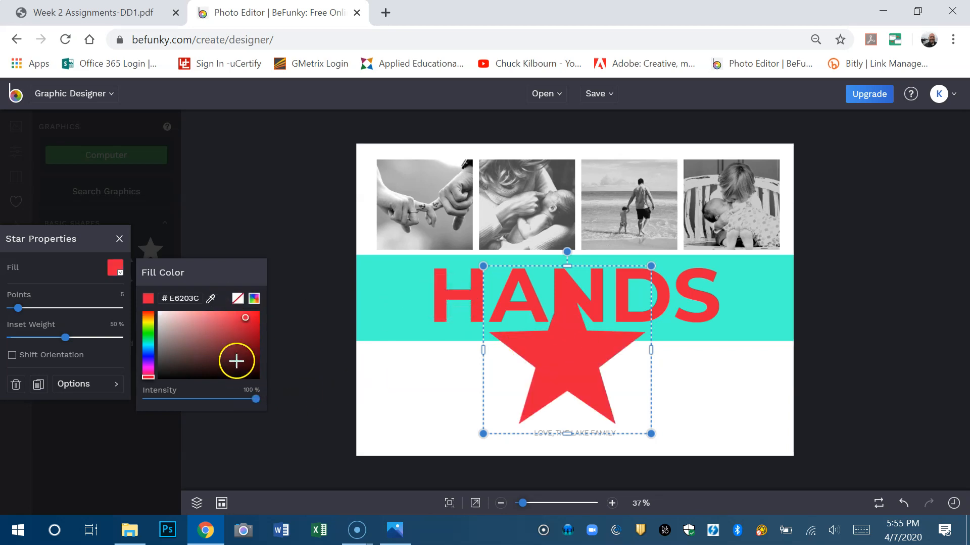
pyautogui.moveTo(650, 265)
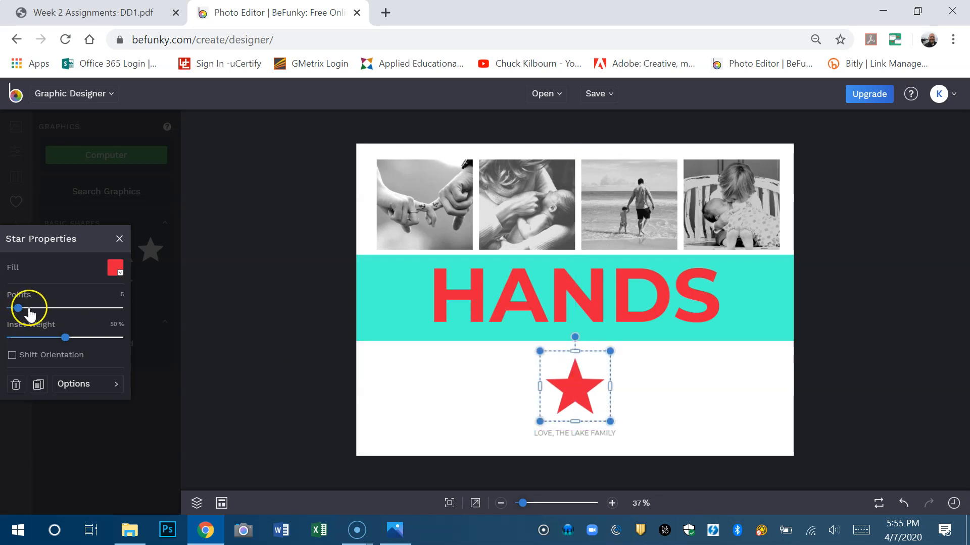
# - Set the star to 7 points with a slimmer inset and shifted orientation
pyautogui.moveTo(17, 308); pyautogui.dragTo(27, 308)
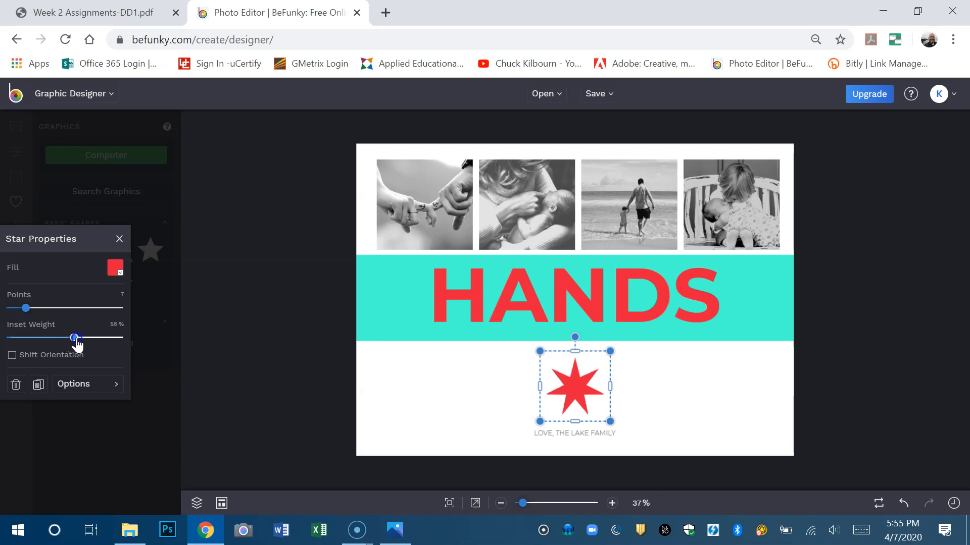
pyautogui.moveTo(75, 338); pyautogui.dragTo(64, 338)
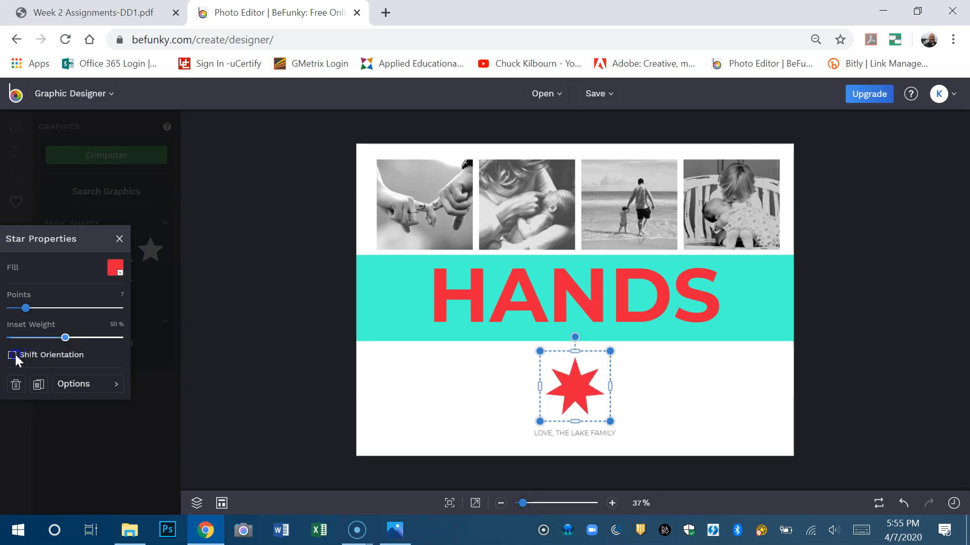
pyautogui.click(11, 355)
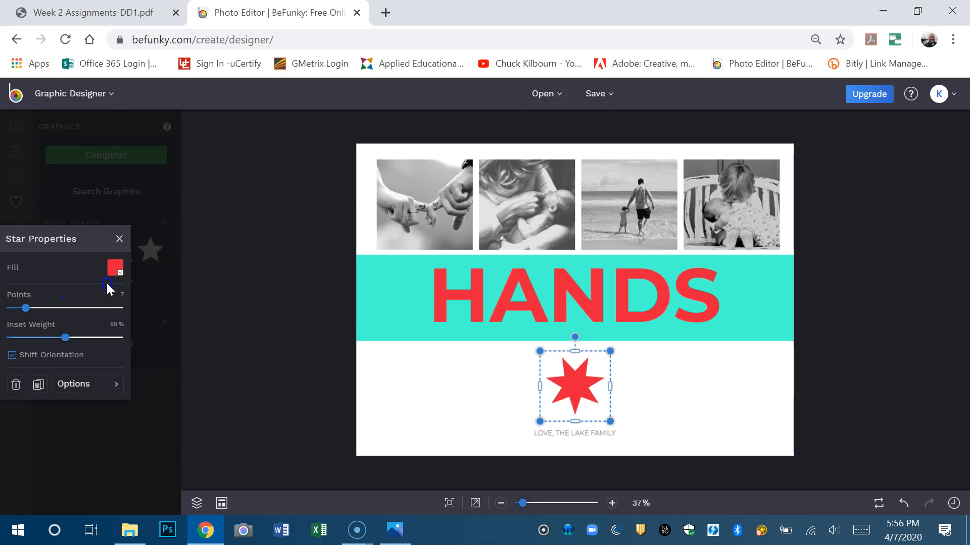
pyautogui.click(394, 397)
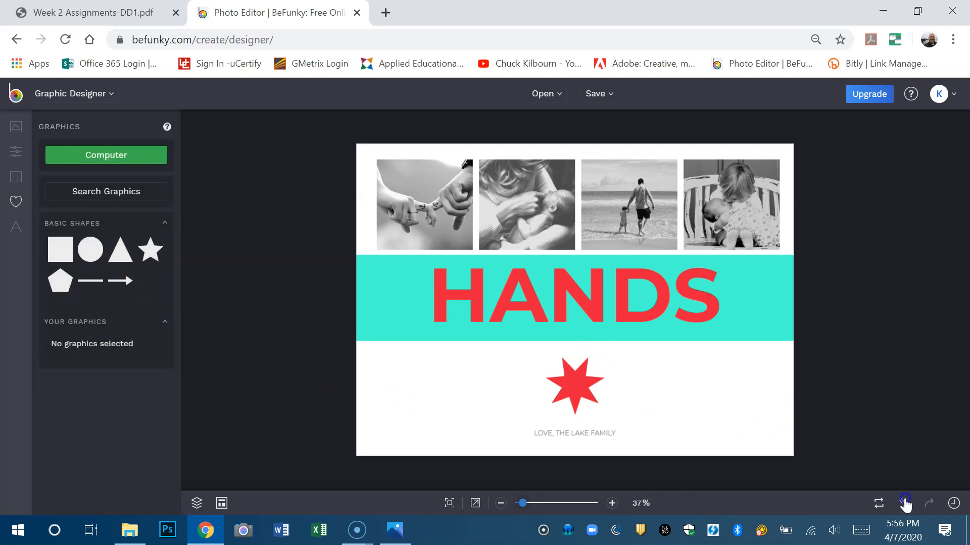
# - Open the edit history, enlarge the card view, and open the layers list
pyautogui.click(903, 503)
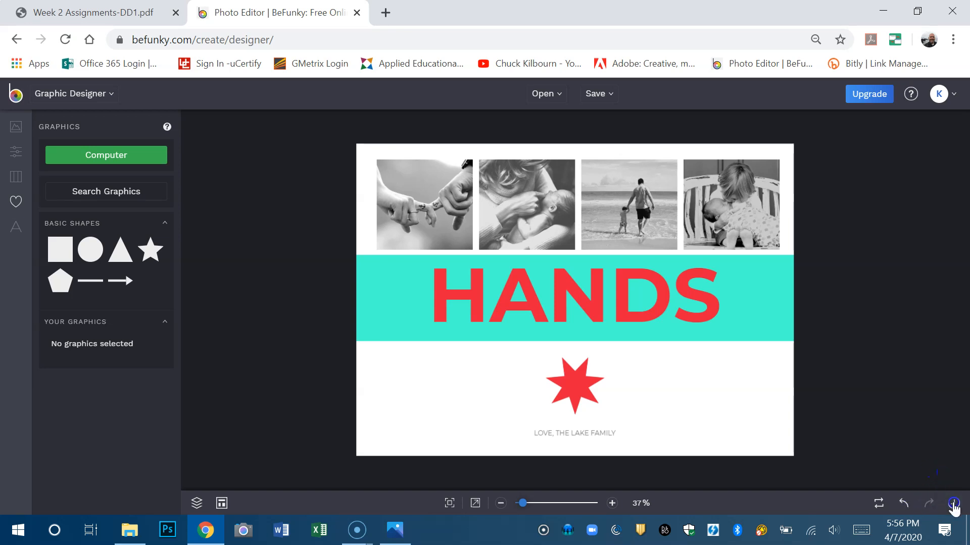
pyautogui.click(954, 507)
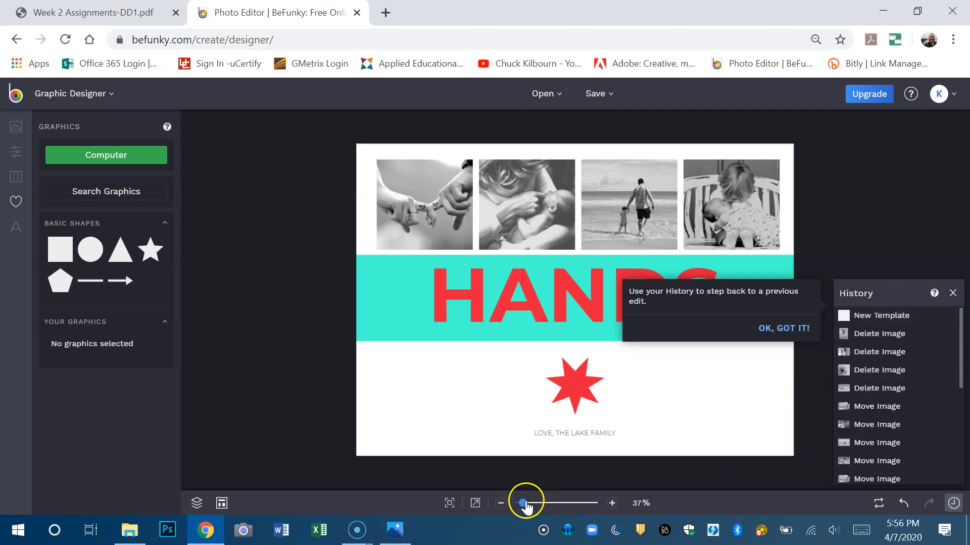
pyautogui.moveTo(523, 503); pyautogui.dragTo(535, 503)
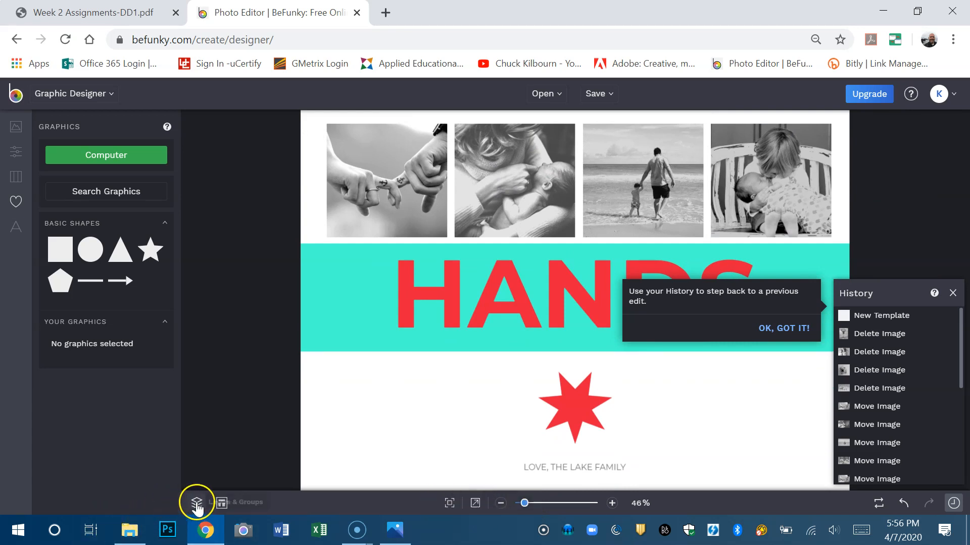
pyautogui.click(197, 501)
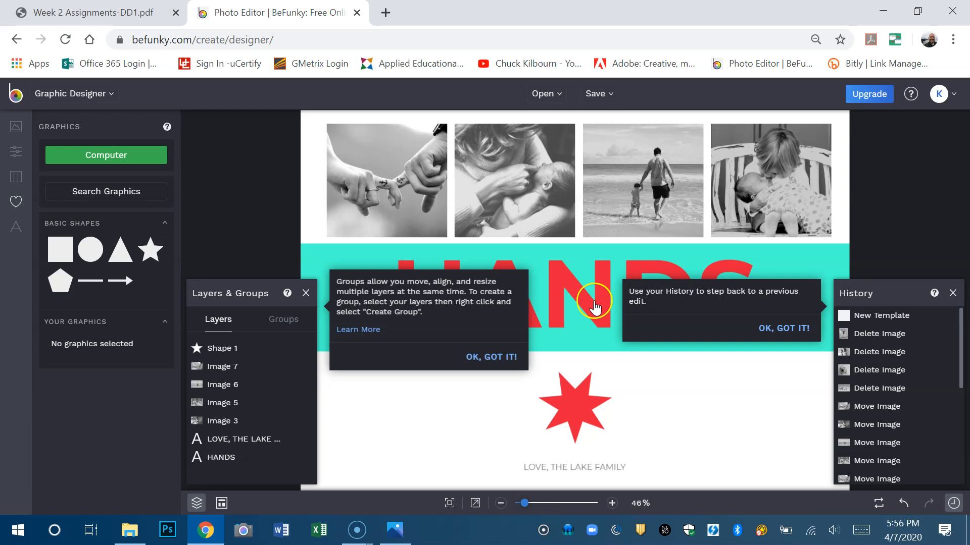
pyautogui.moveTo(566, 350)
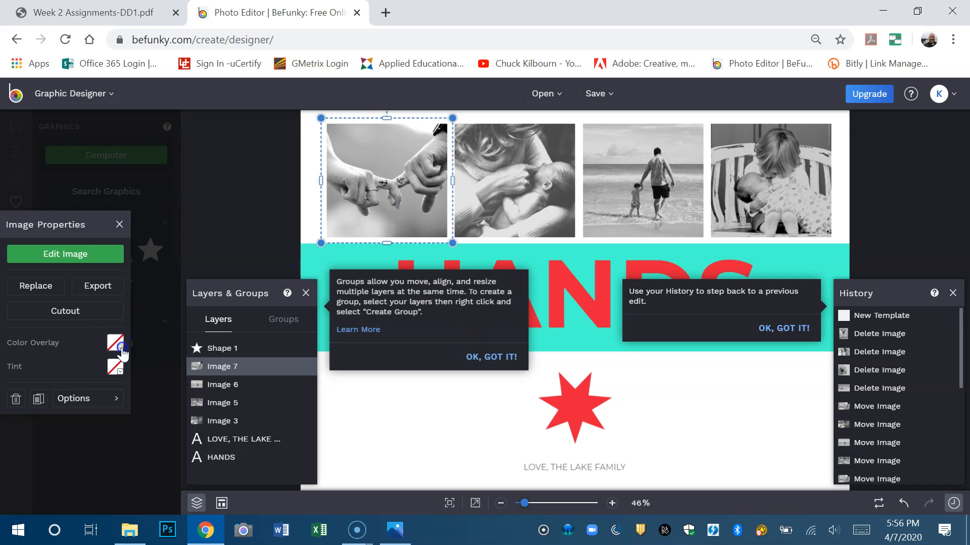
# - Add a colour overlay to the hands photo at about 58% intensity
pyautogui.click(115, 345)
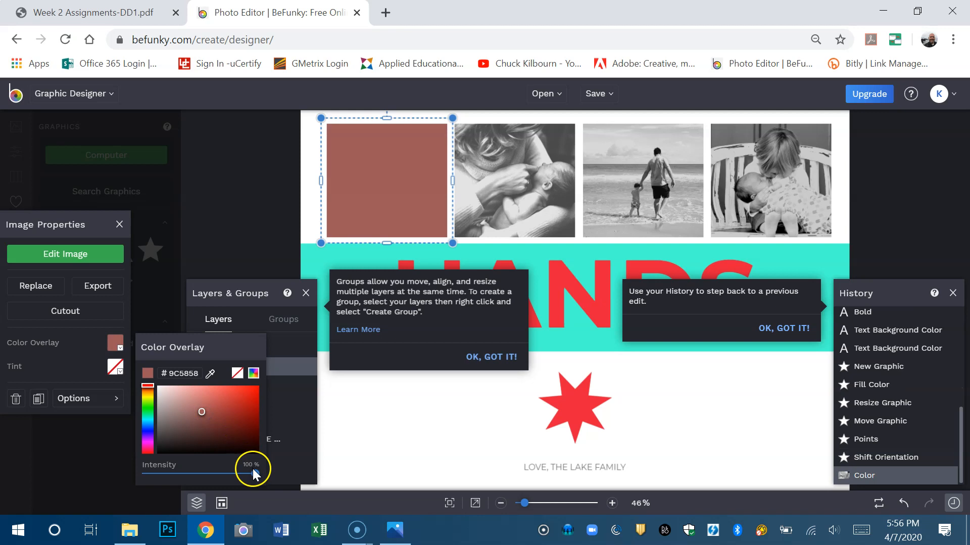
pyautogui.moveTo(254, 474); pyautogui.dragTo(217, 474)
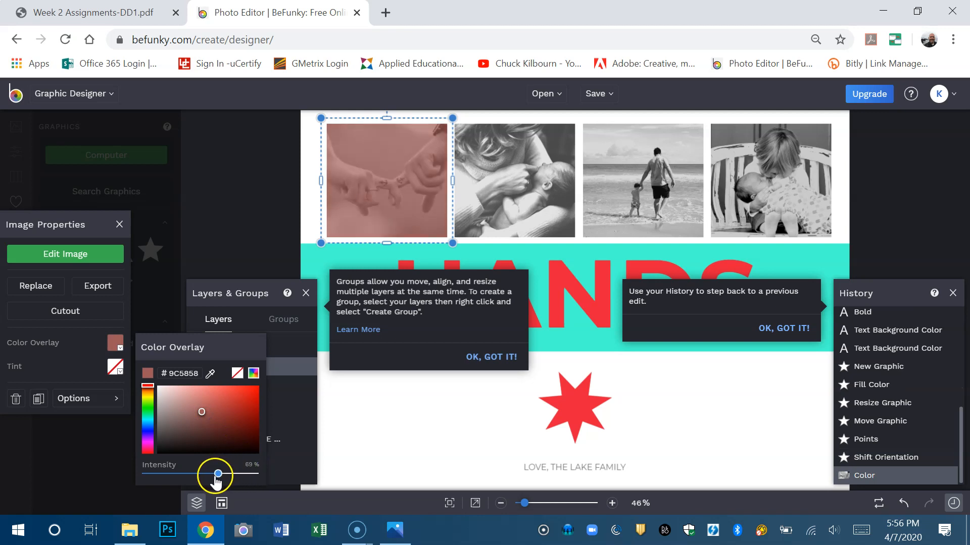
pyautogui.moveTo(217, 474); pyautogui.dragTo(209, 474)
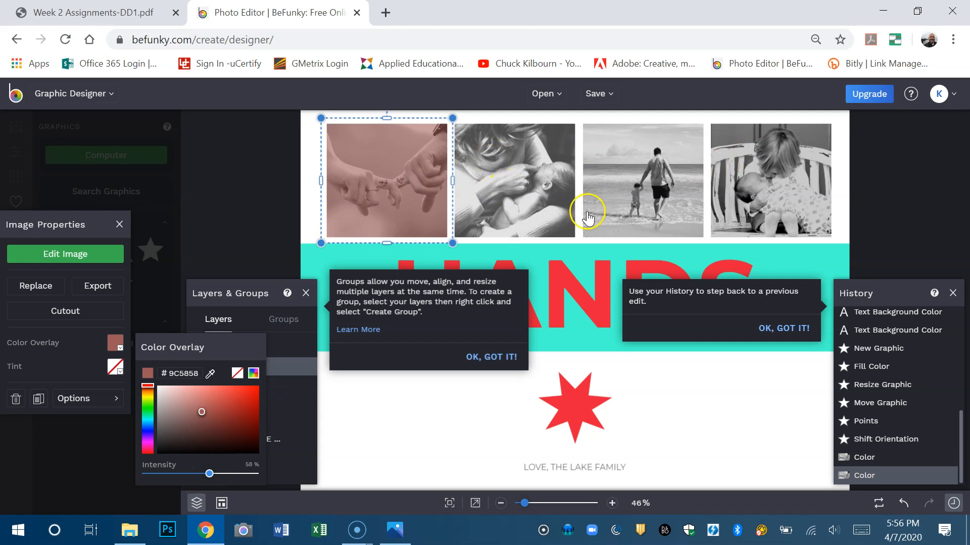
# - Give the beach photo a #9C5858 overlay at about 59%, then close the tip and panels
pyautogui.click(179, 373)
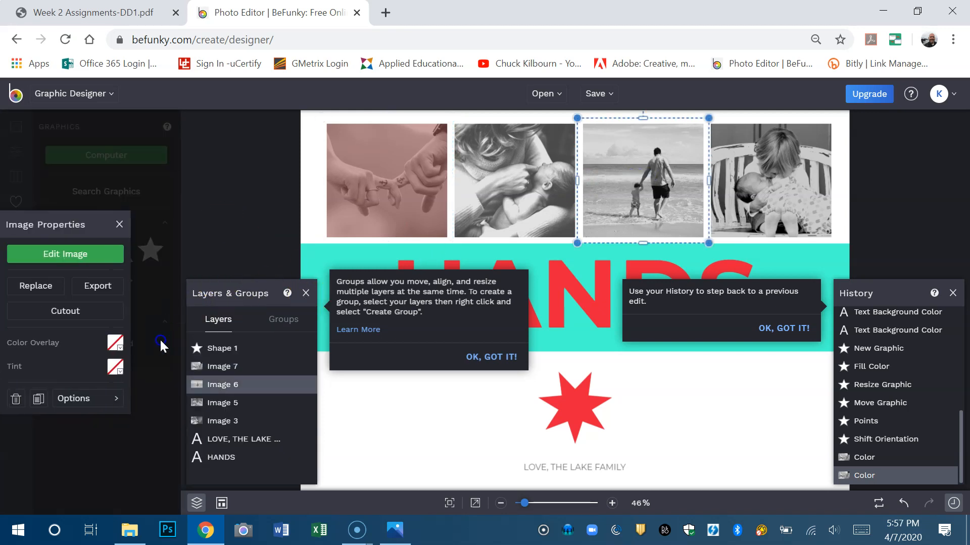
pyautogui.click(115, 342)
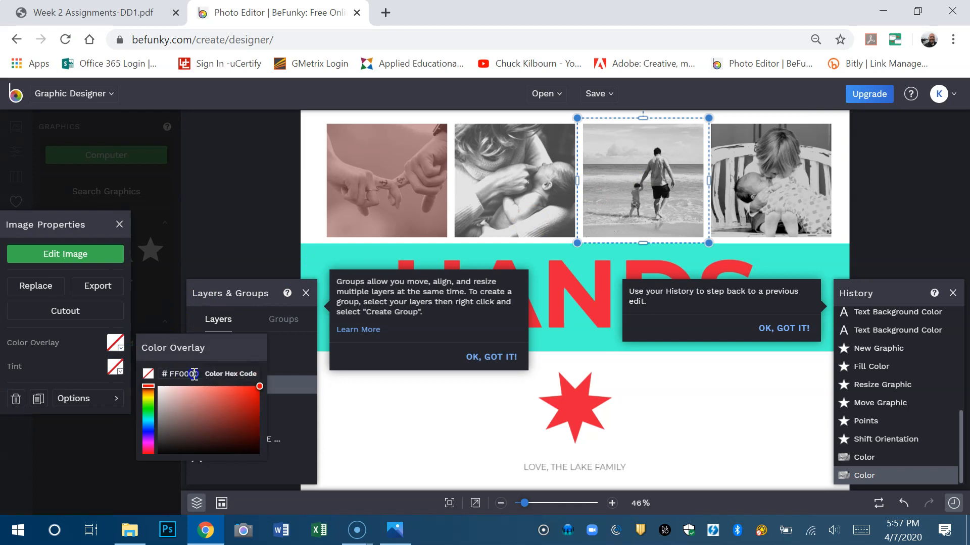
pyautogui.write('9C5858')
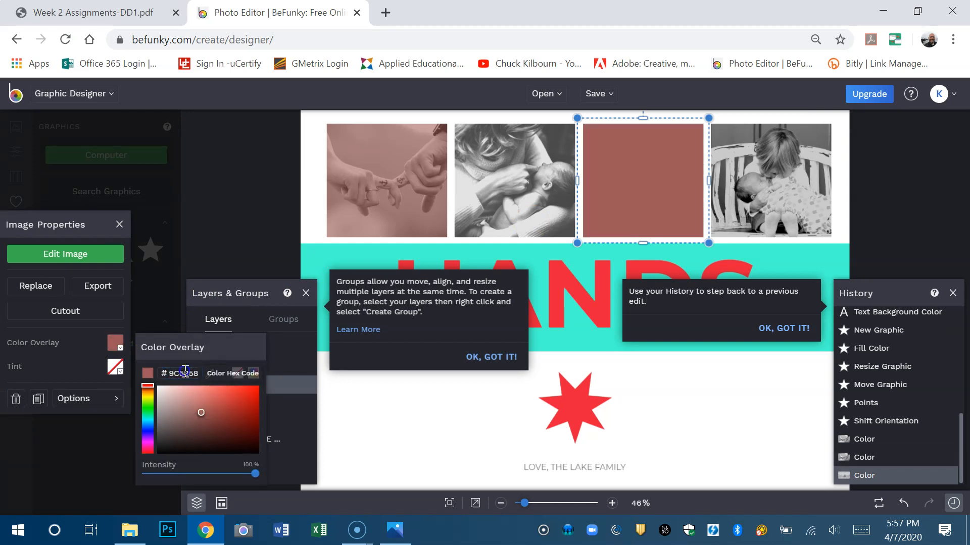
pyautogui.moveTo(254, 473); pyautogui.dragTo(223, 474)
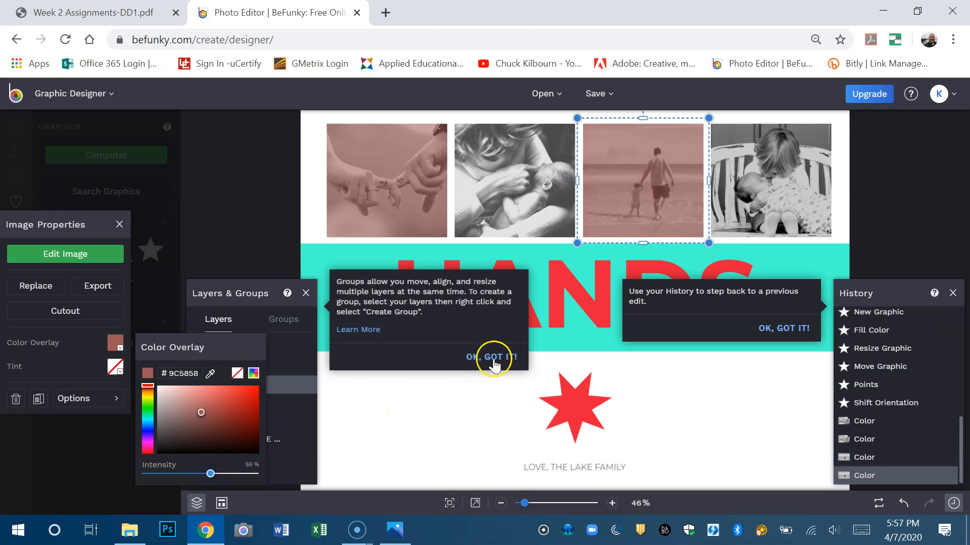
pyautogui.click(491, 357)
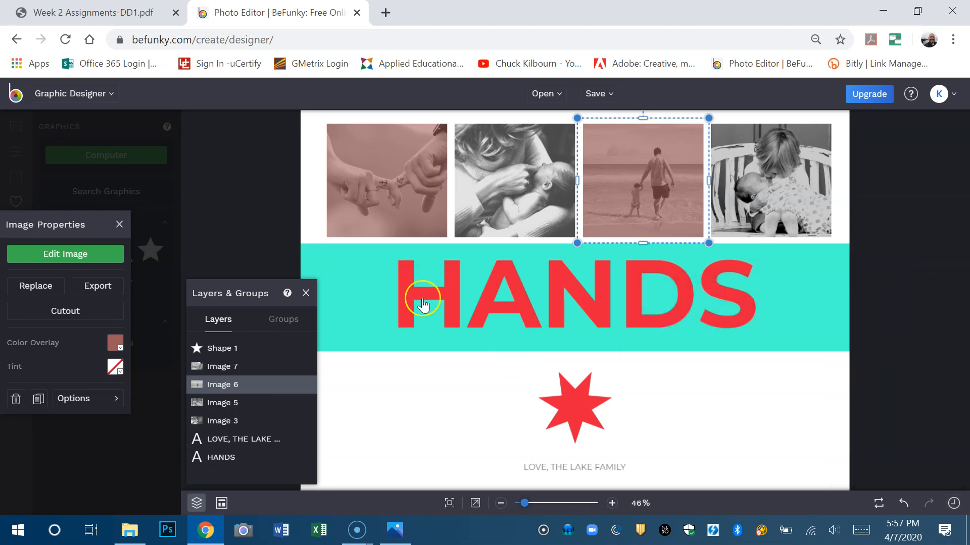
pyautogui.click(306, 293)
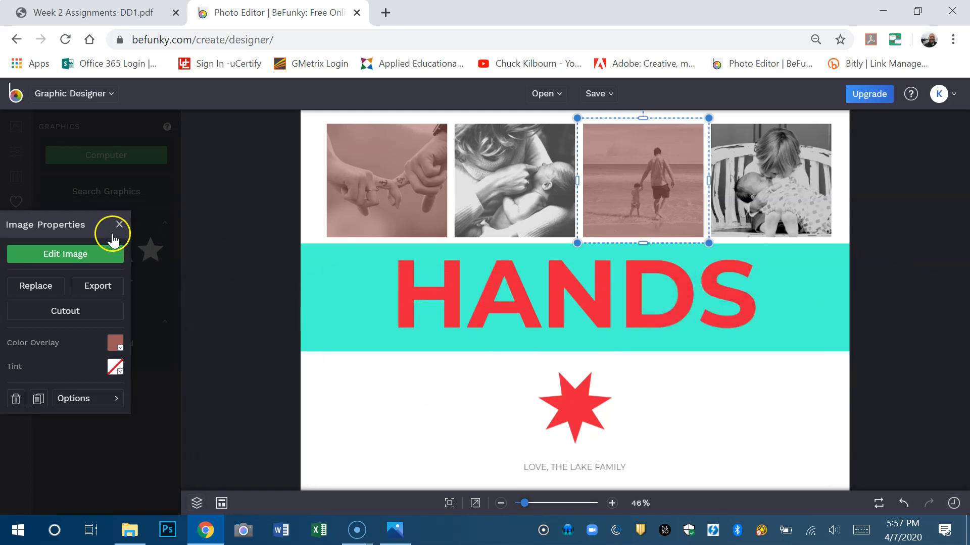
pyautogui.click(118, 224)
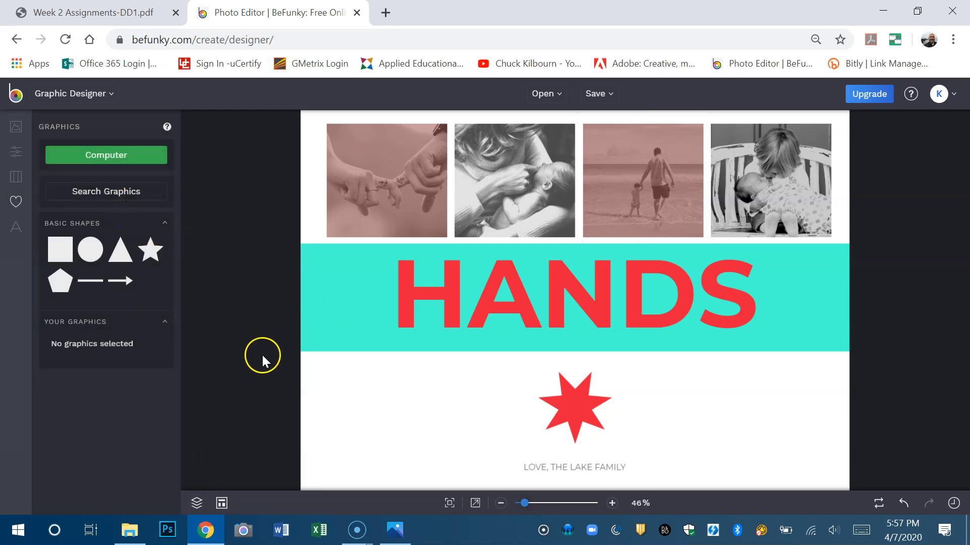
pyautogui.moveTo(559, 381)
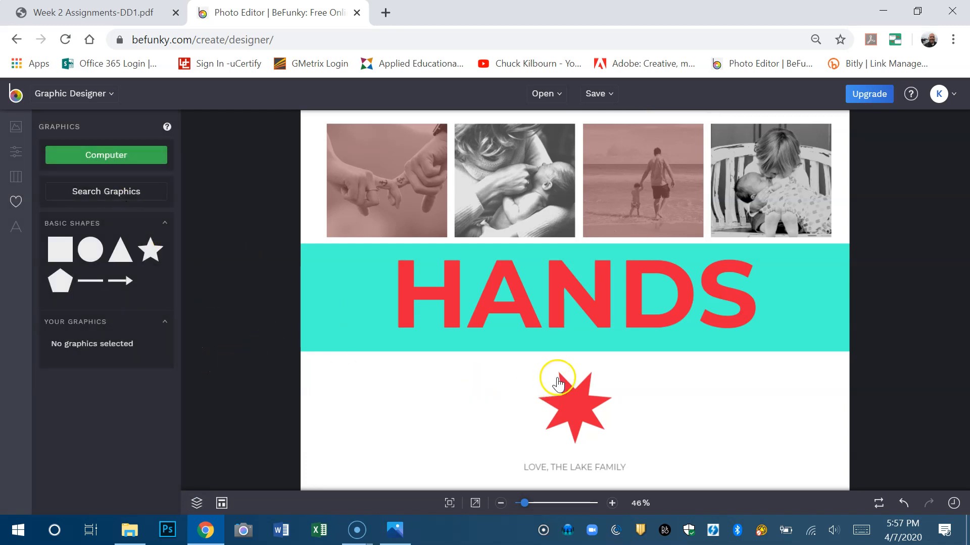
pyautogui.moveTo(554, 196)
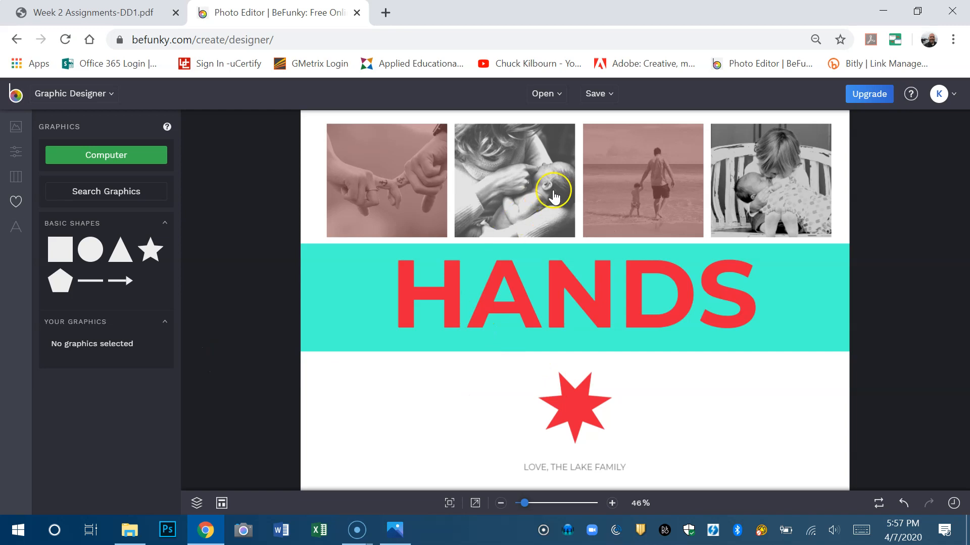
# - Choose Save > Computer to bring up the 2100 x 1500 export dialog
pyautogui.click(595, 93)
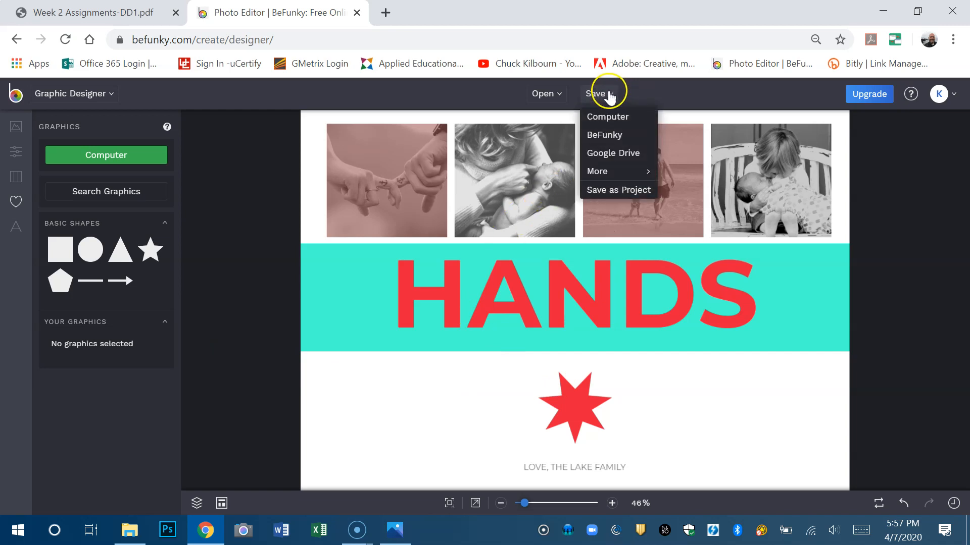
pyautogui.moveTo(615, 135)
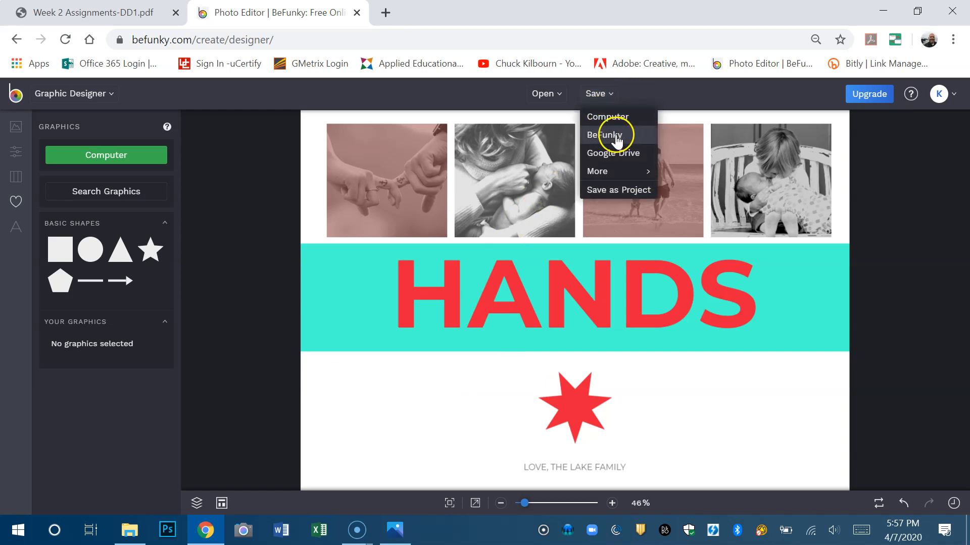
pyautogui.click(606, 117)
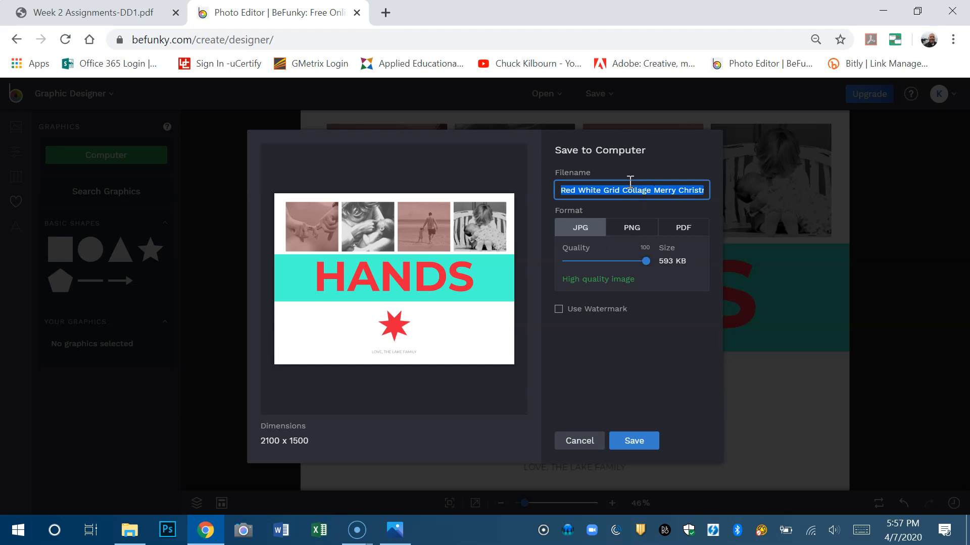
# - Rename the file 'wEEK 2 aRT', switch the format to PNG, and download it
pyautogui.write('wEEK 2 a')
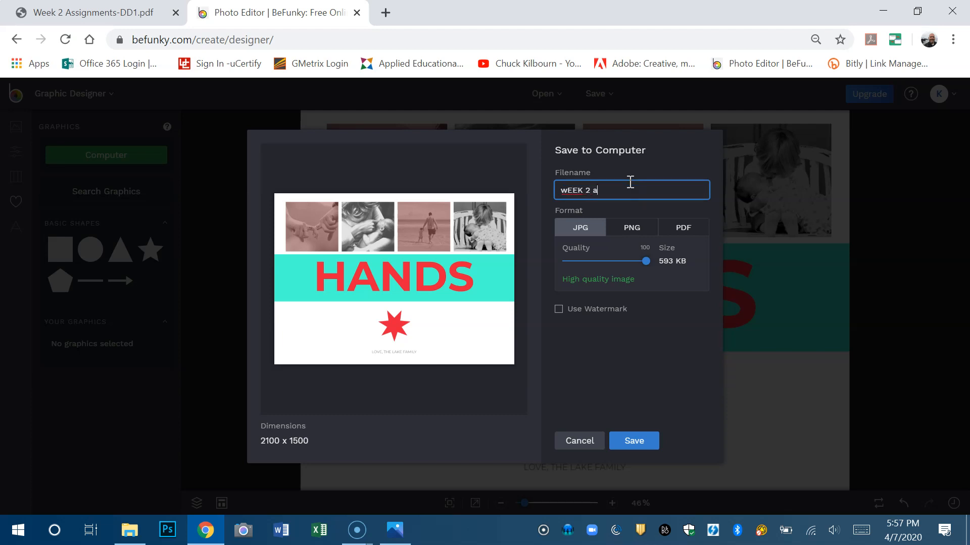
pyautogui.write('RT')
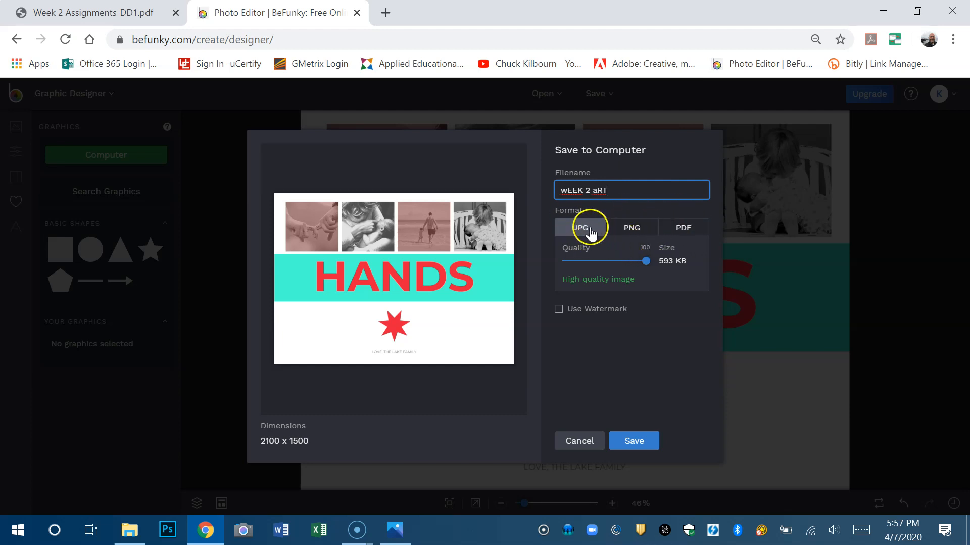
pyautogui.moveTo(599, 259)
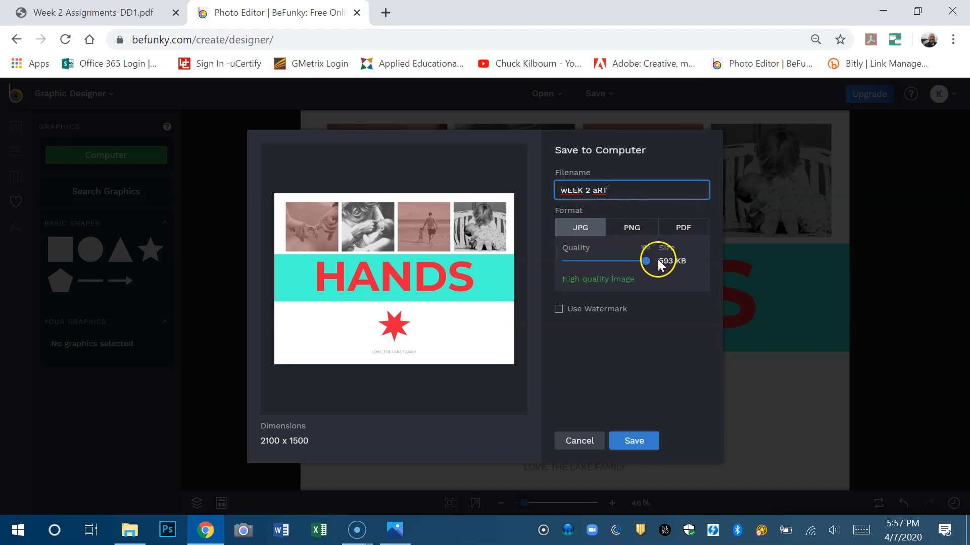
pyautogui.click(631, 227)
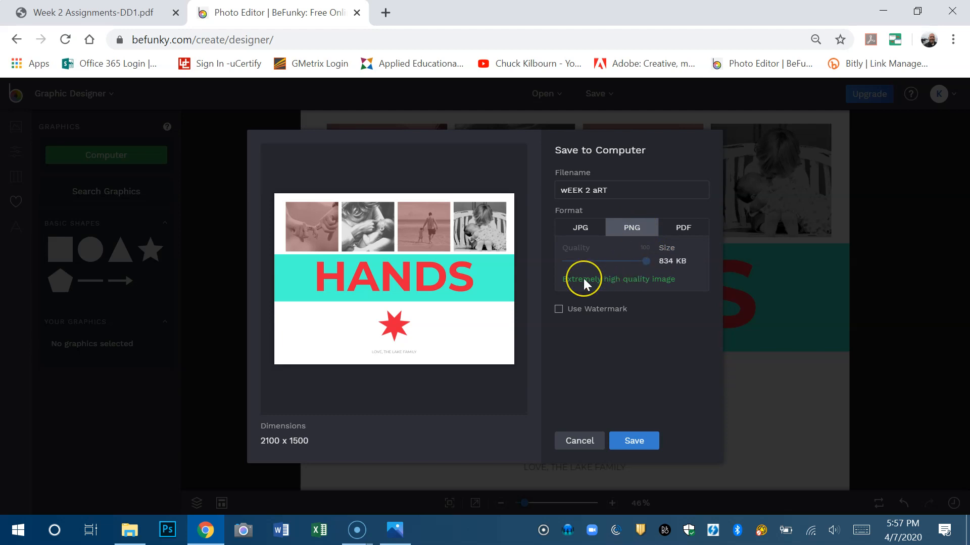
pyautogui.moveTo(659, 292)
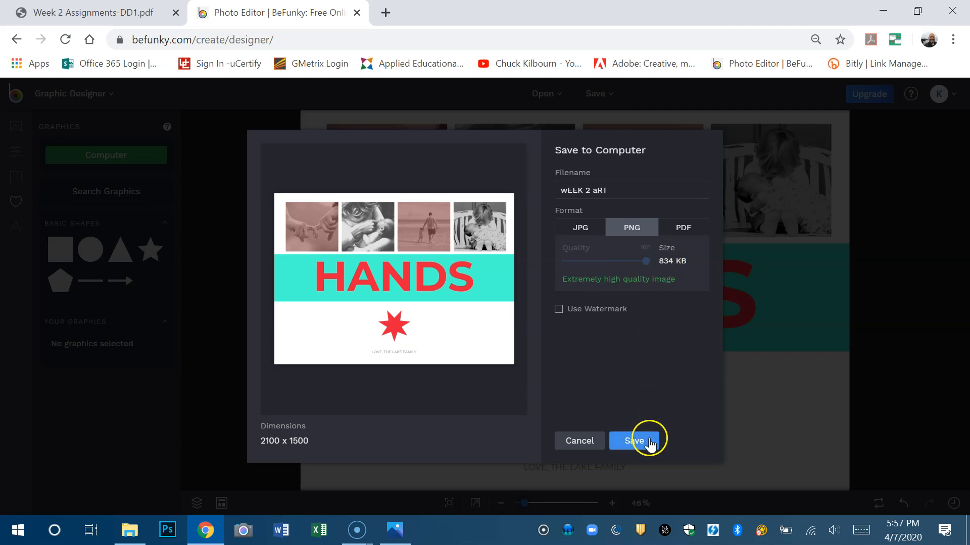
pyautogui.click(633, 441)
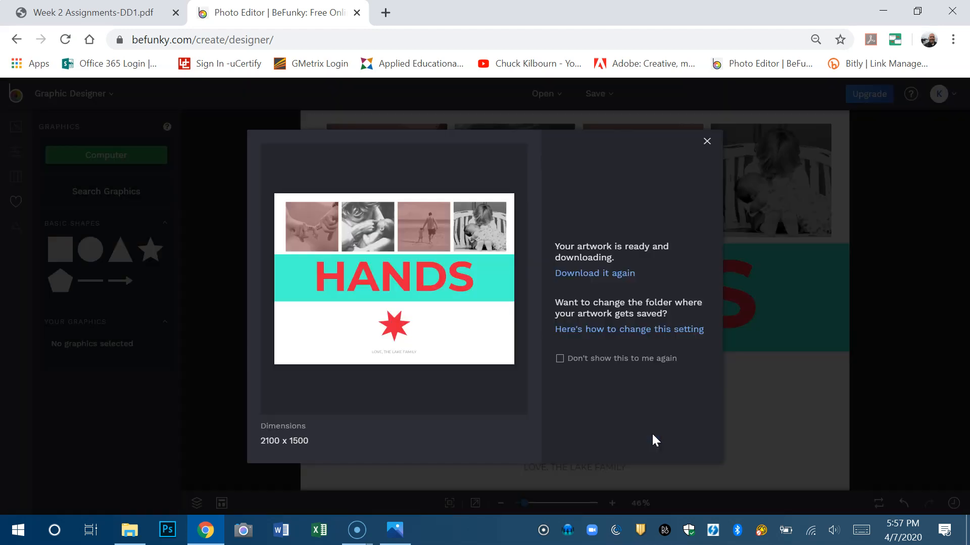